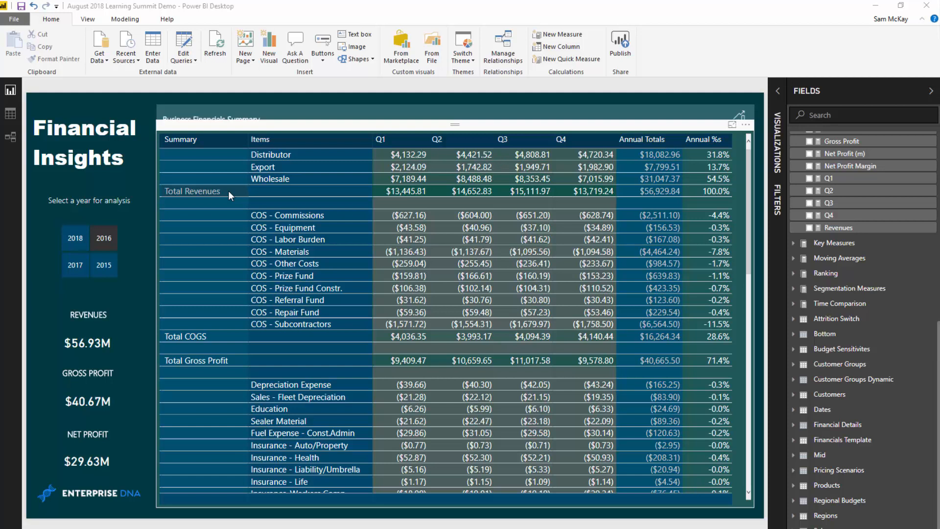
mouse_move(319, 165)
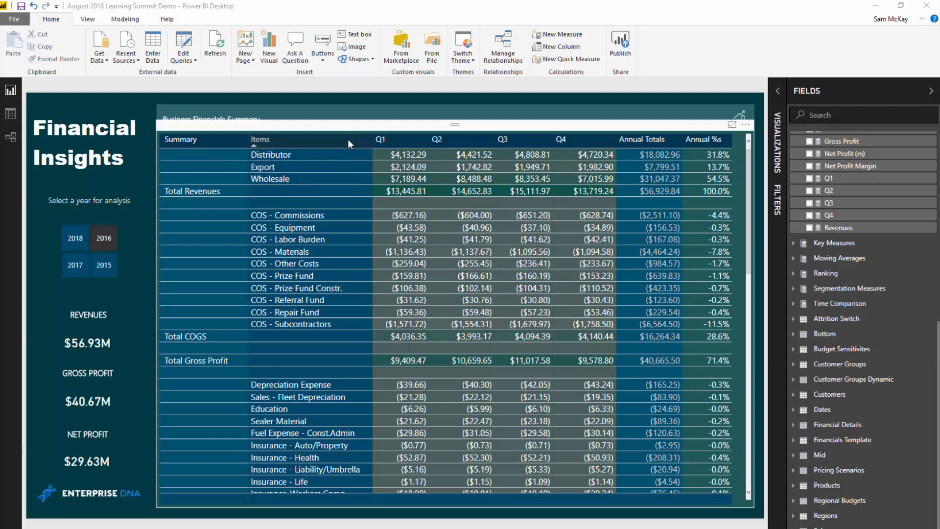
mouse_move(348, 144)
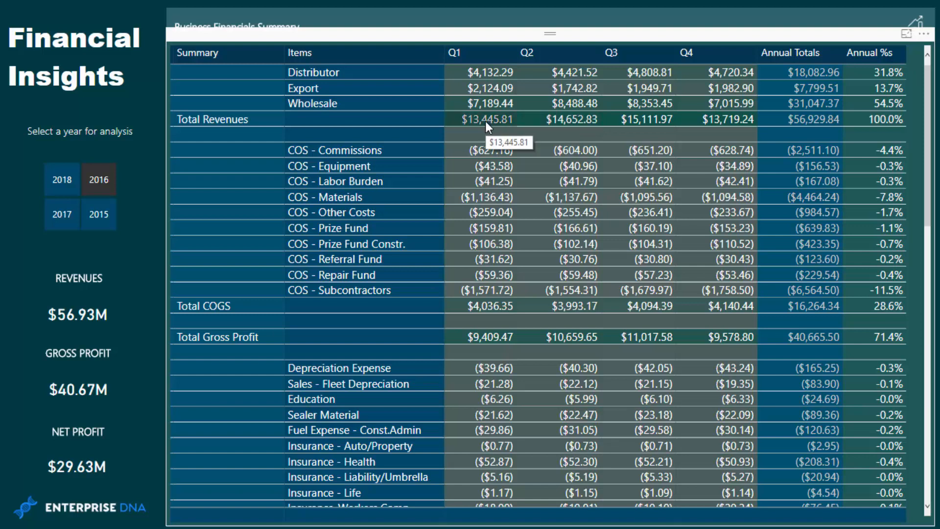
mouse_move(480, 131)
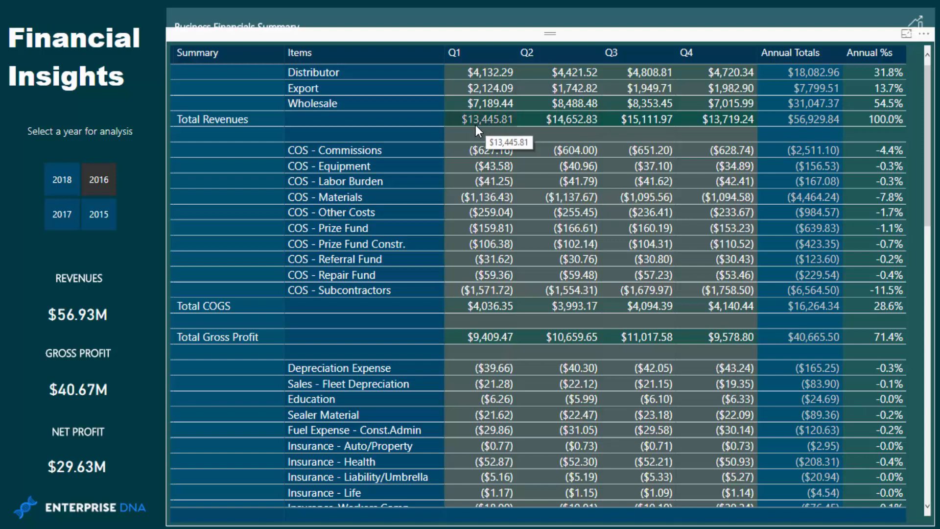
mouse_move(123, 166)
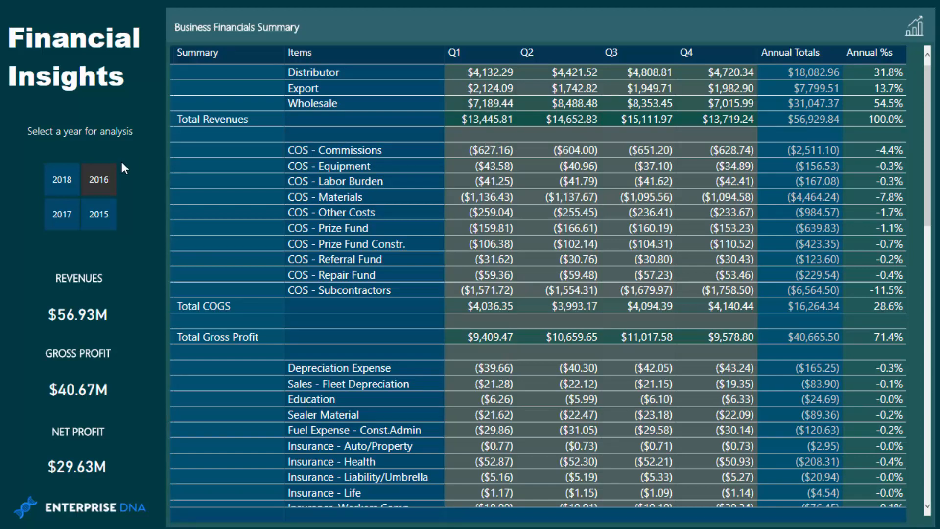
mouse_move(144, 165)
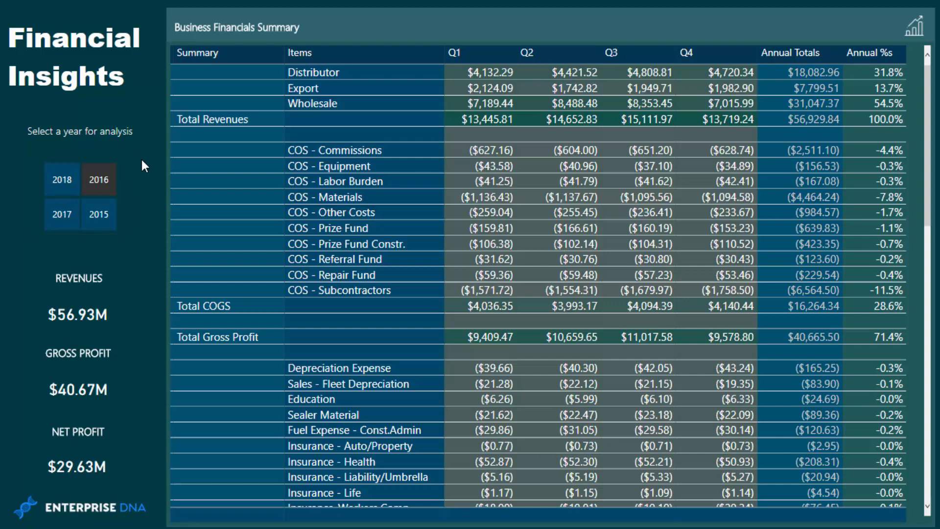
mouse_move(153, 169)
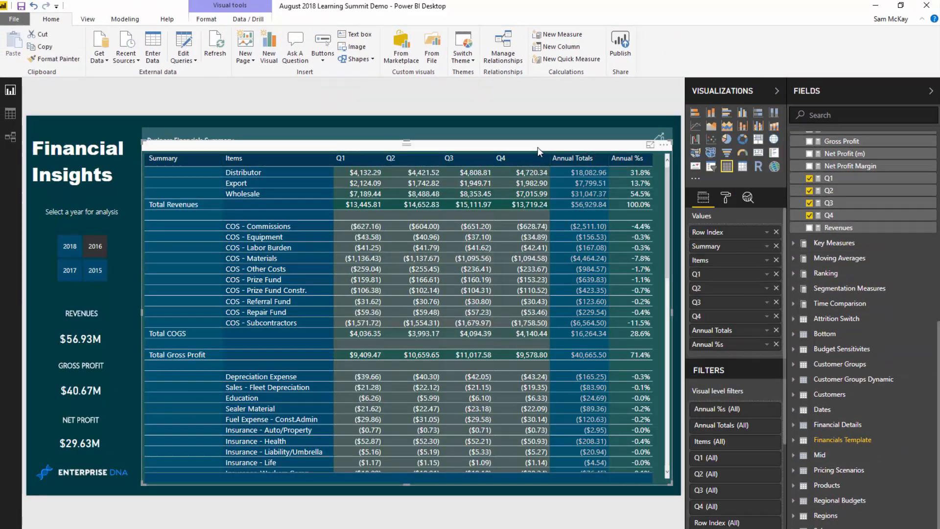
mouse_move(178, 213)
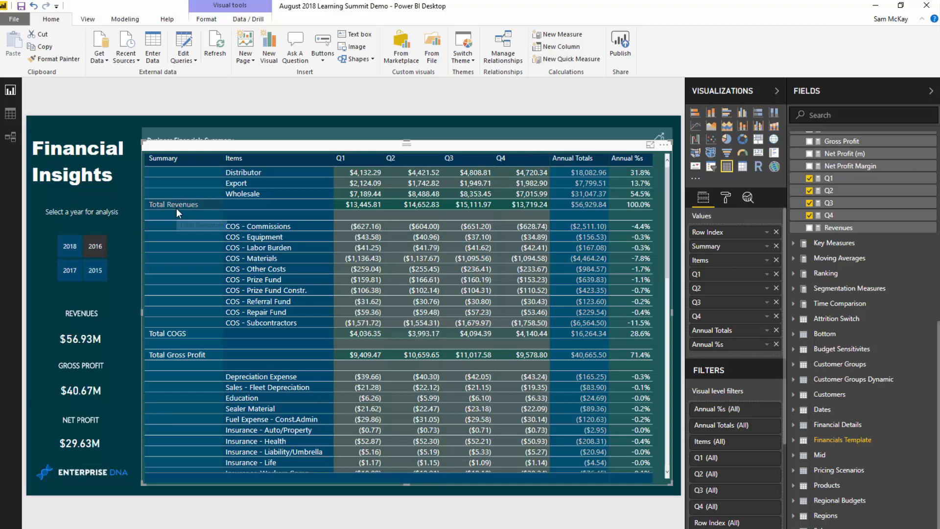
mouse_move(180, 213)
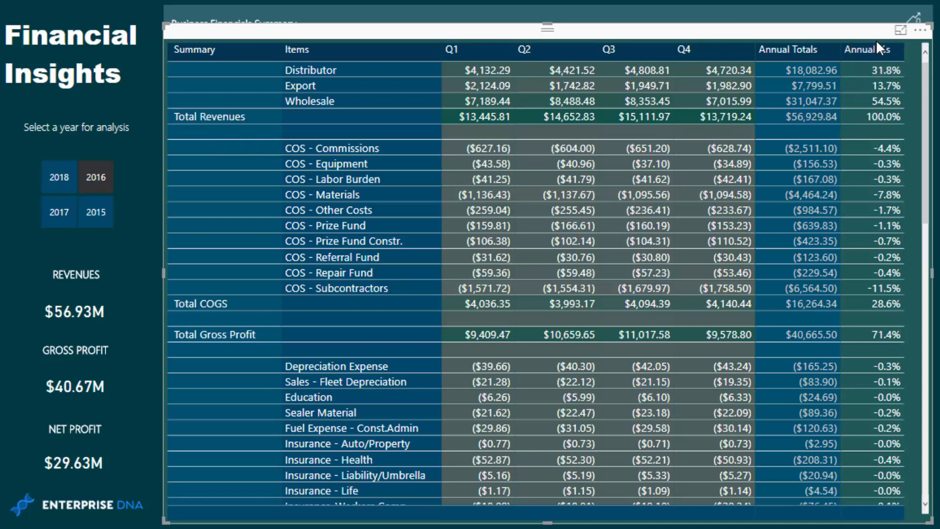
mouse_move(466, 139)
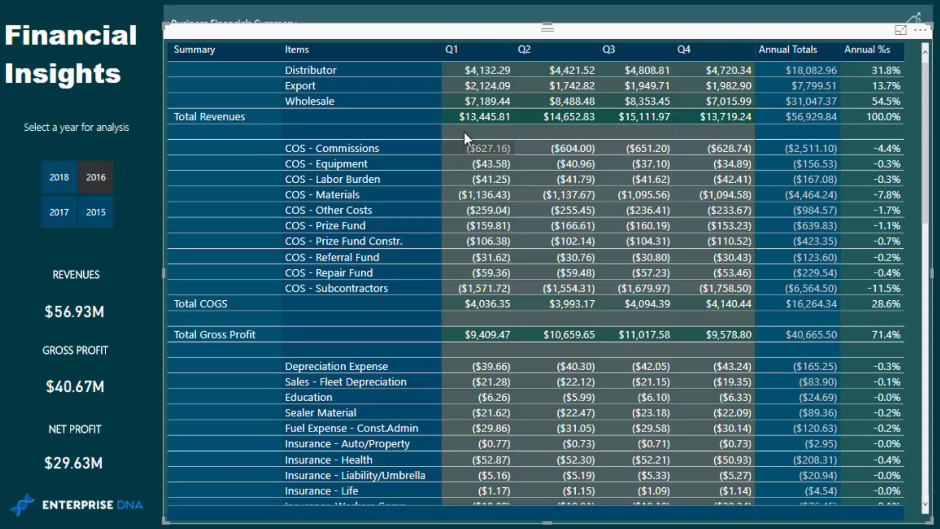
mouse_move(474, 127)
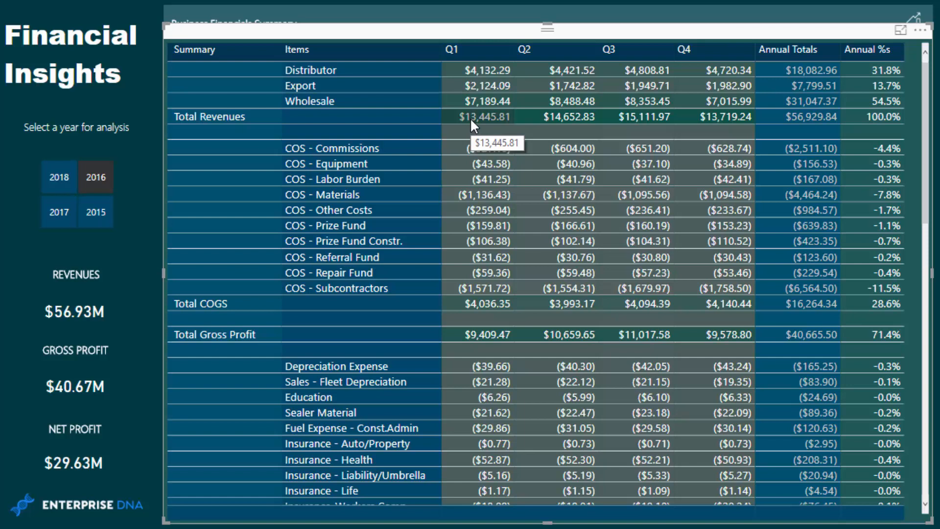
mouse_move(473, 4)
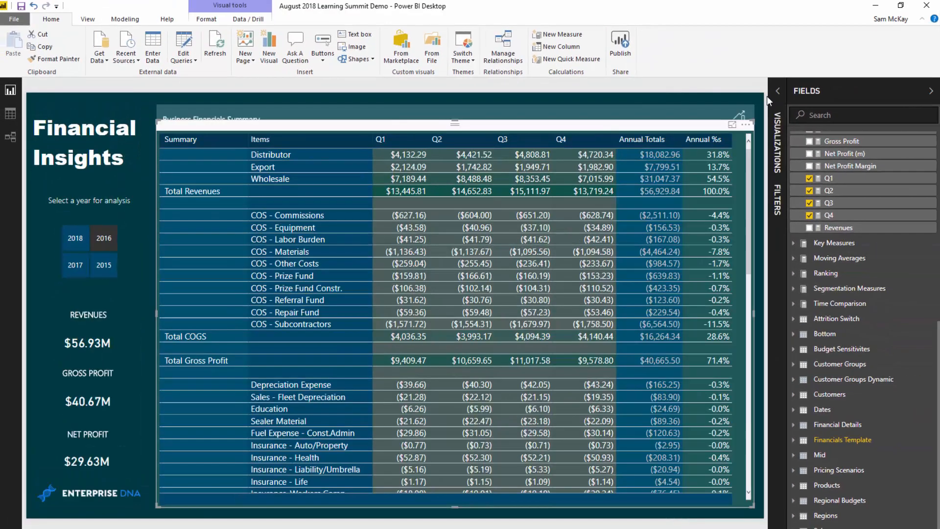
mouse_move(758, 114)
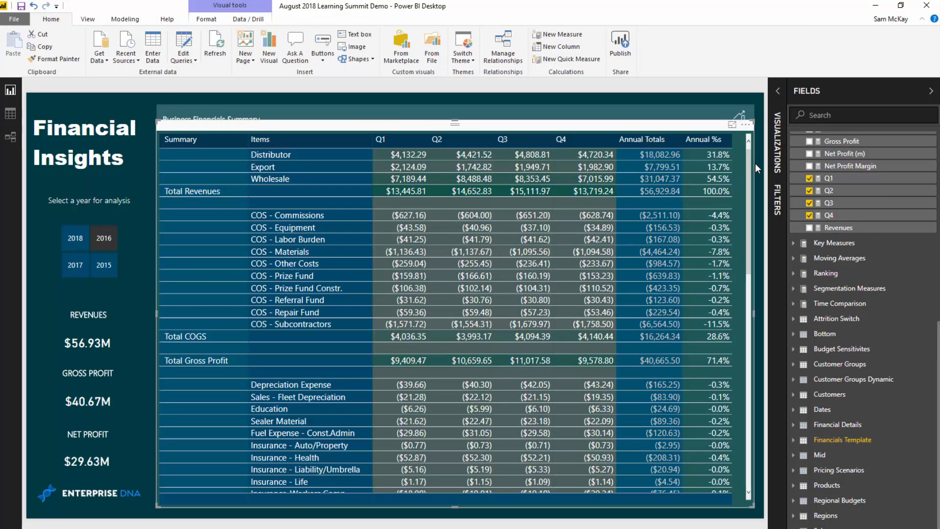
mouse_move(761, 178)
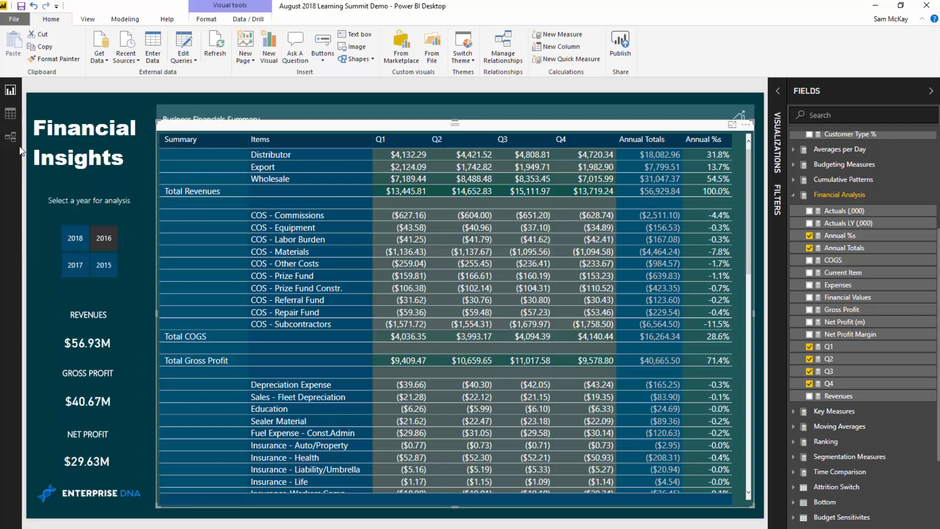
View the Financials Template table's rows in Data view, sorted by Row Index
left_click(10, 114)
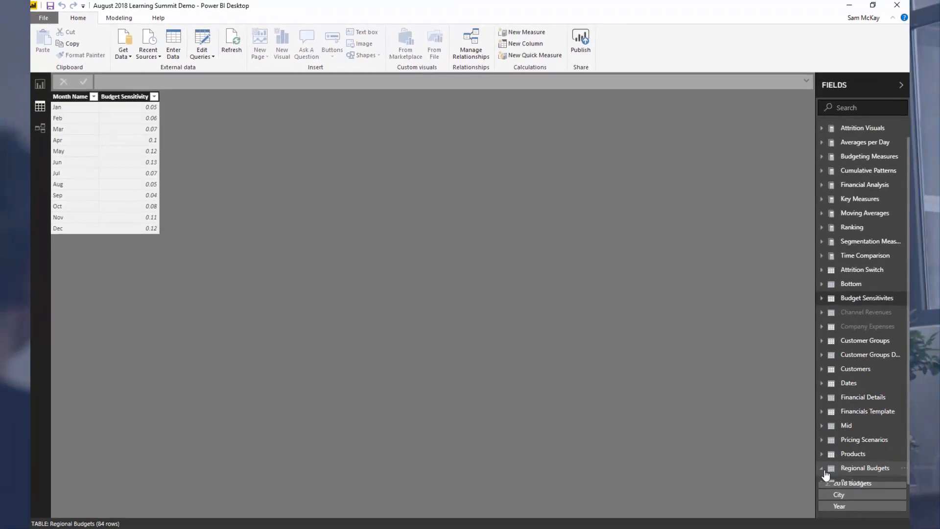
left_click(868, 410)
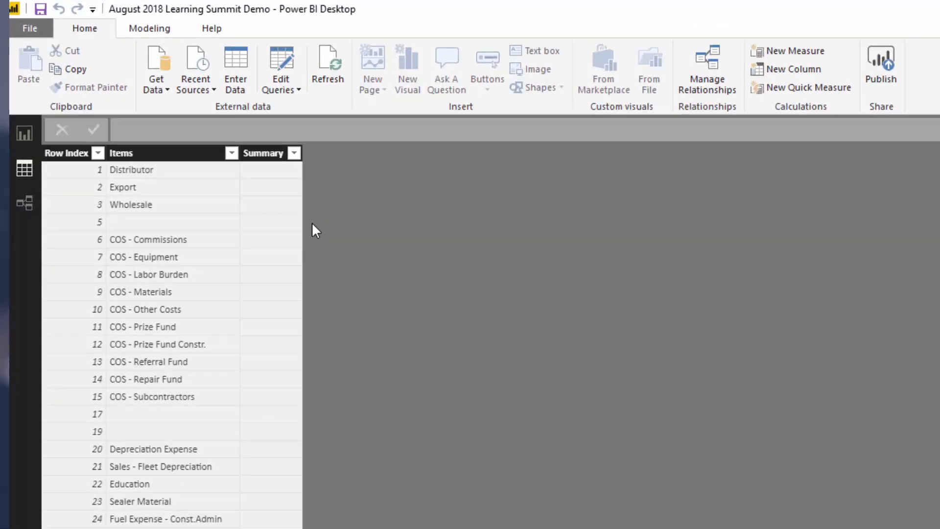
scroll("down", 3)
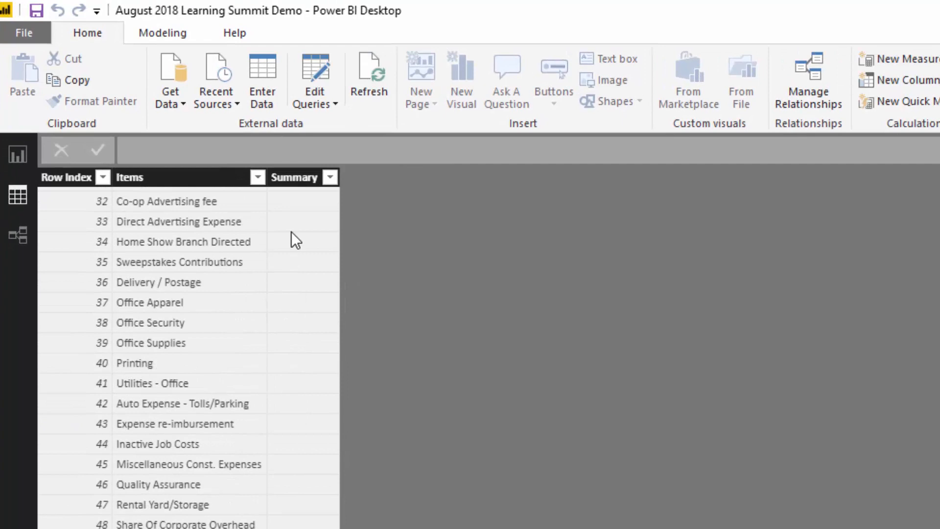
scroll("down", 3)
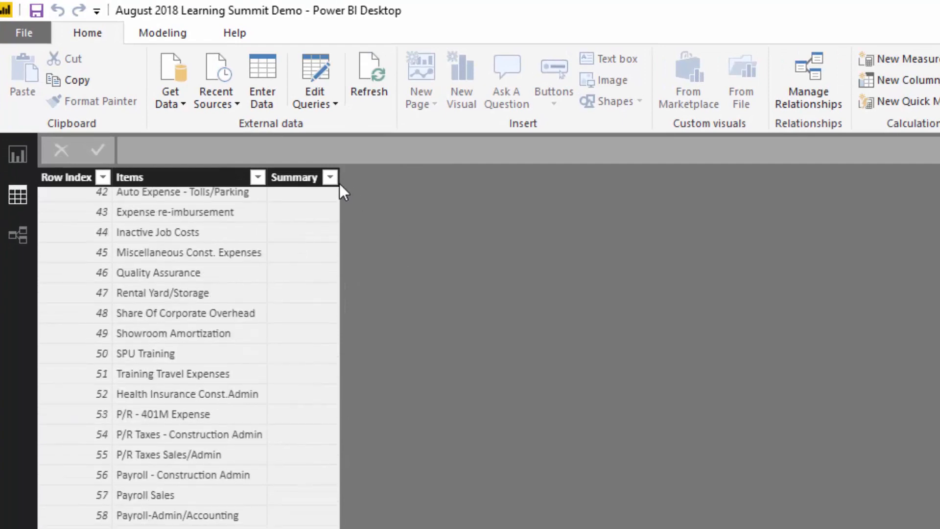
left_click(67, 176)
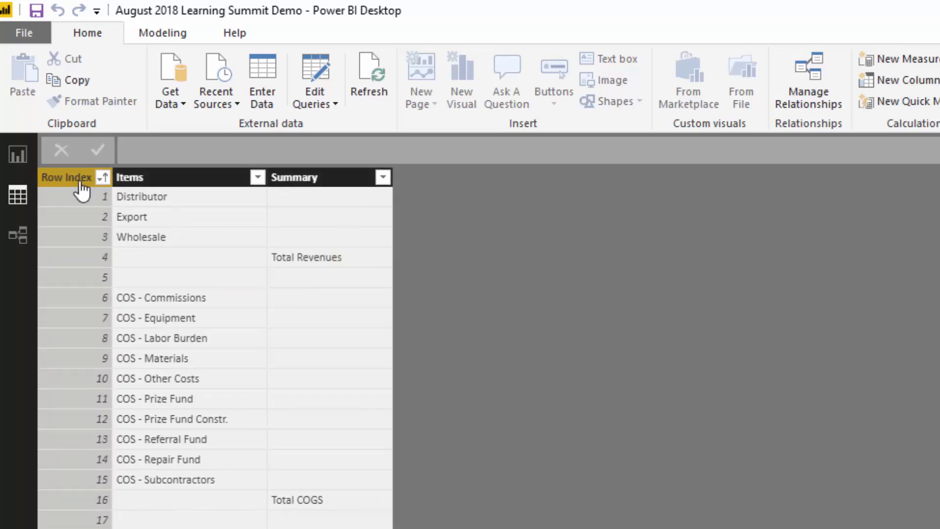
mouse_move(243, 226)
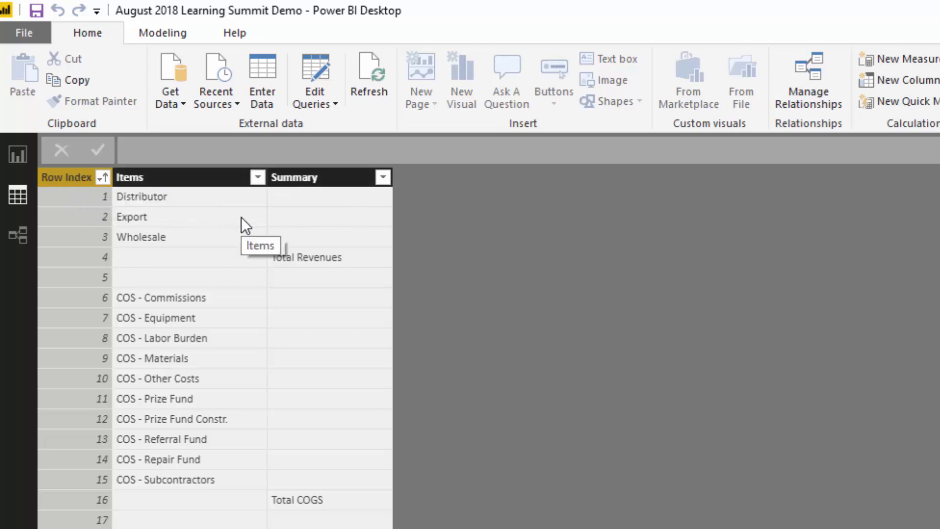
mouse_move(413, 261)
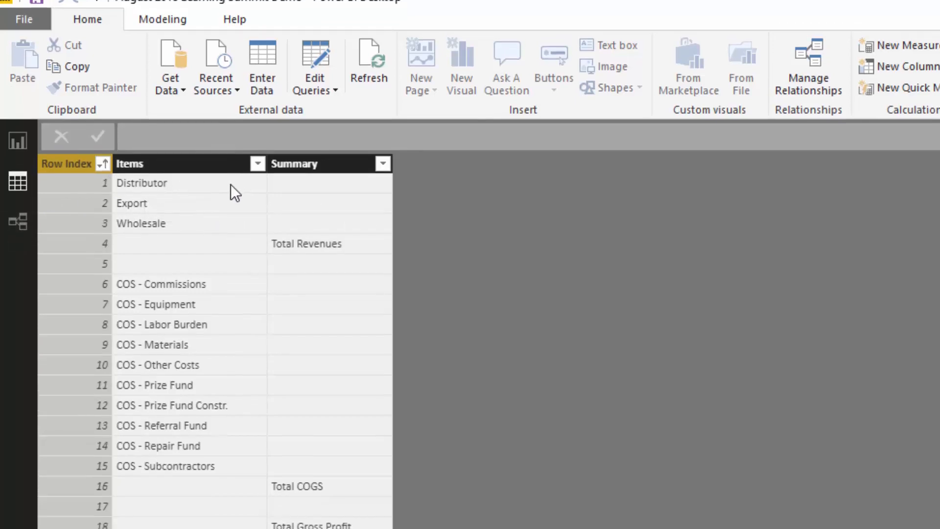
scroll("down", 3)
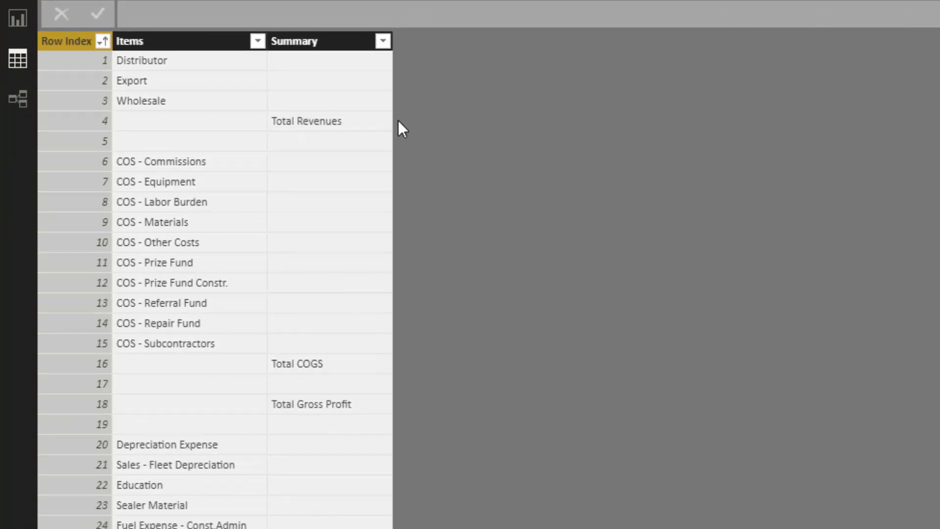
mouse_move(84, 73)
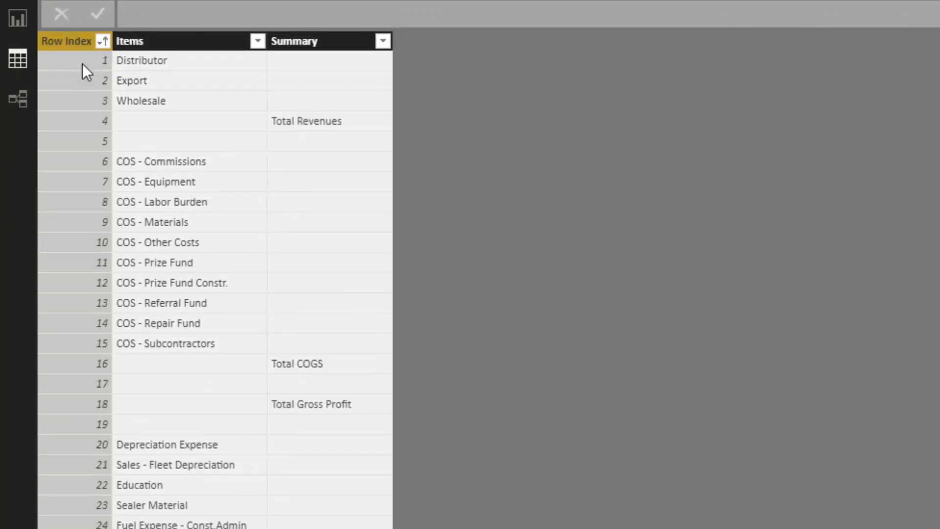
mouse_move(76, 213)
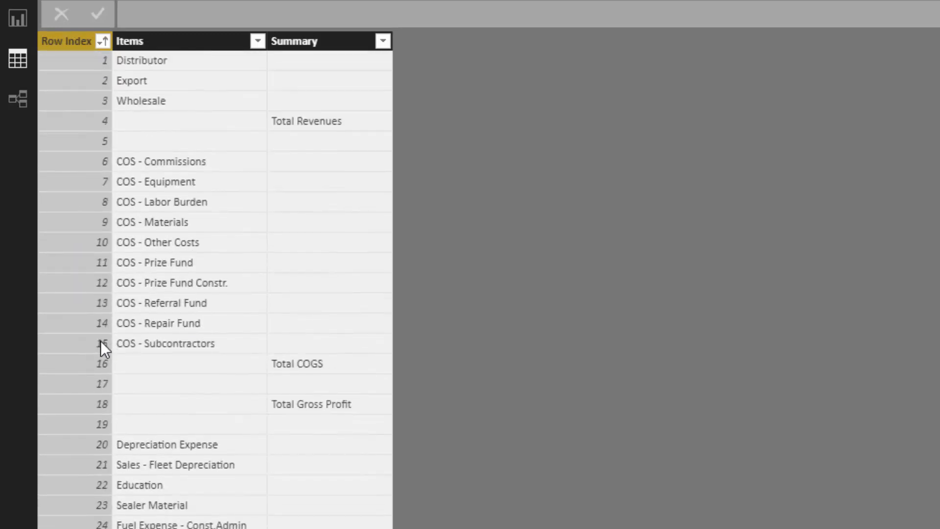
mouse_move(102, 390)
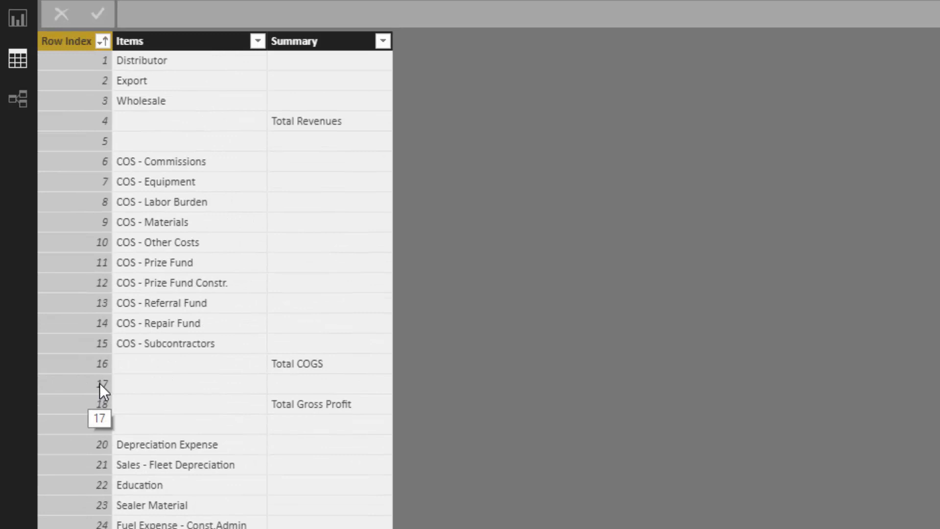
mouse_move(319, 394)
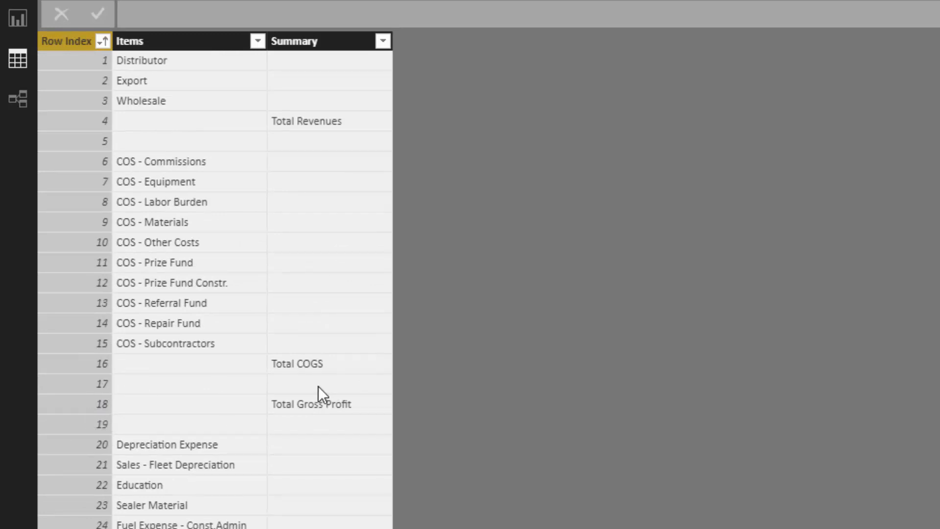
mouse_move(105, 391)
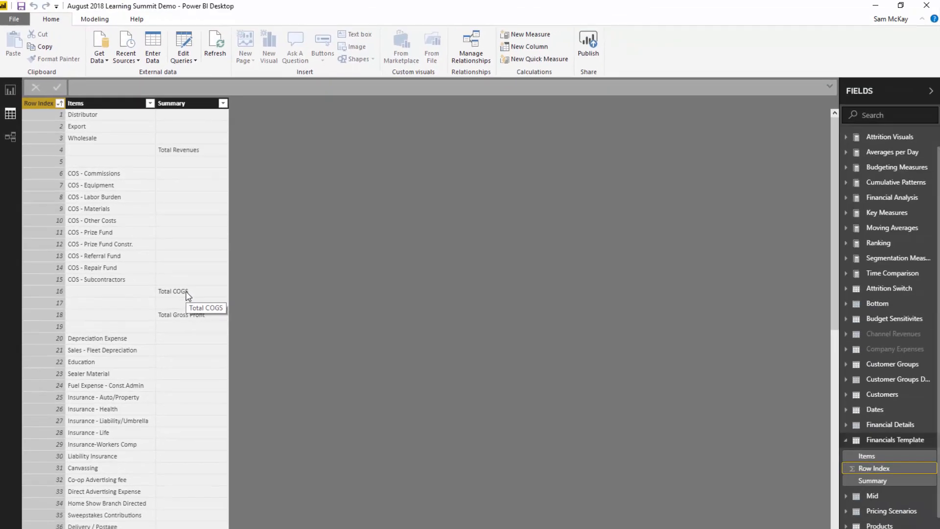
mouse_move(62, 162)
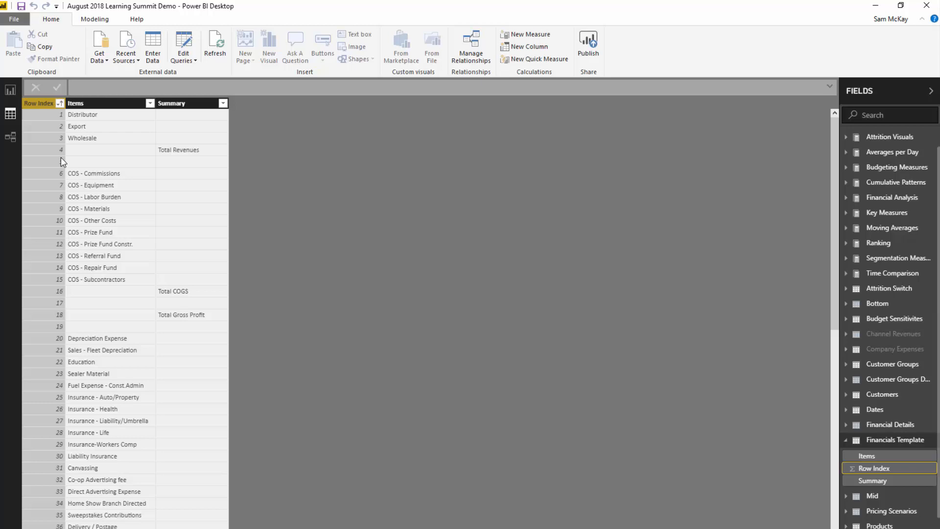
mouse_move(22, 115)
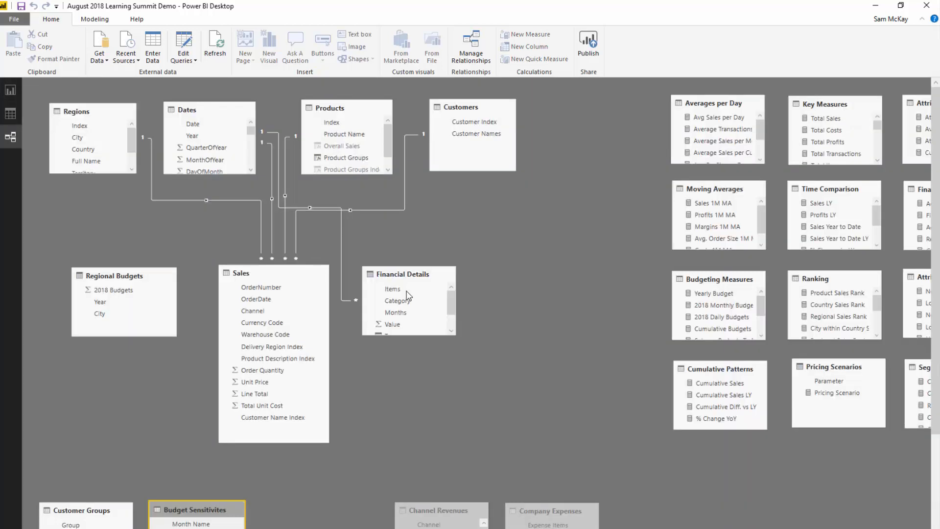
Scroll the model diagram to reach the standalone Financials Template table
scroll("down", 3)
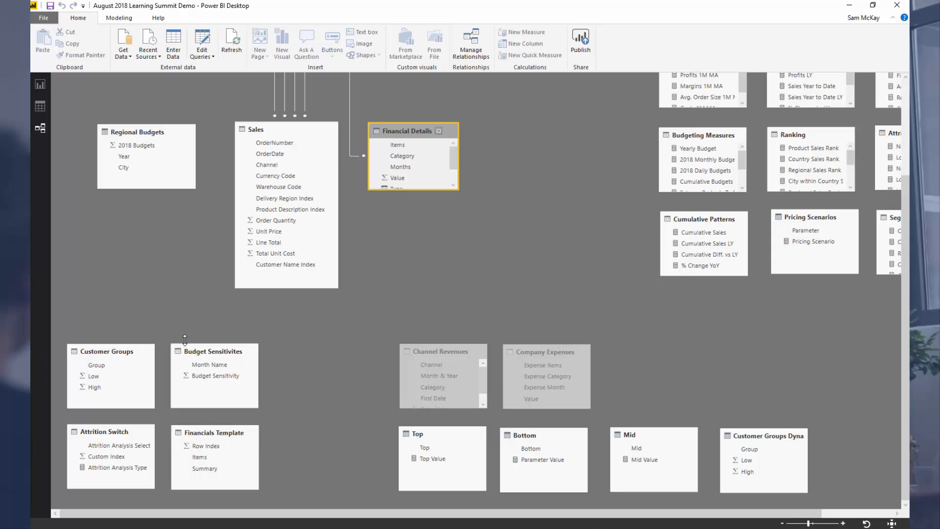
mouse_move(213, 307)
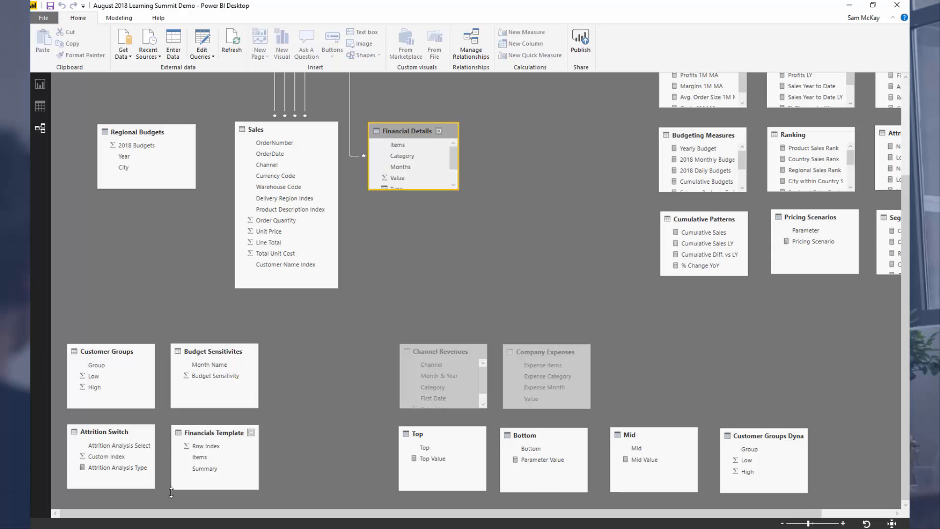
mouse_move(59, 117)
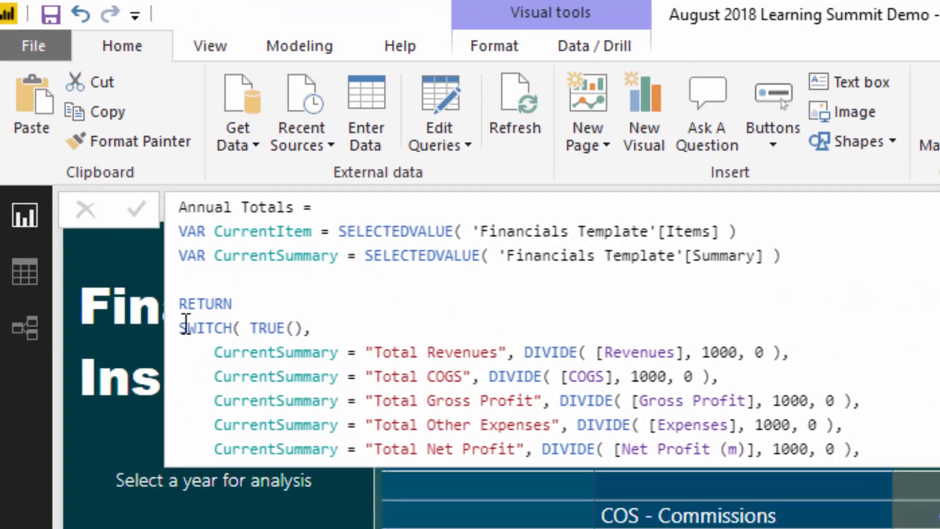
double_click(226, 329)
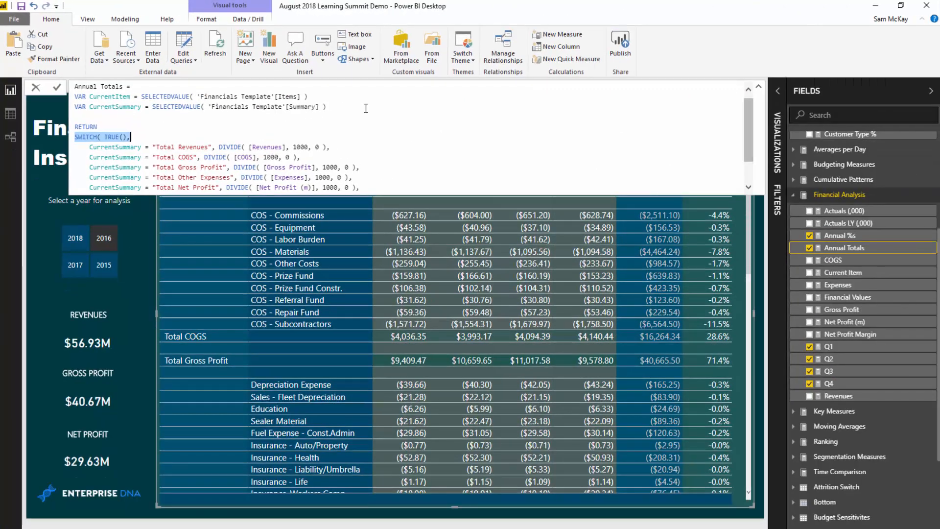
mouse_move(673, 252)
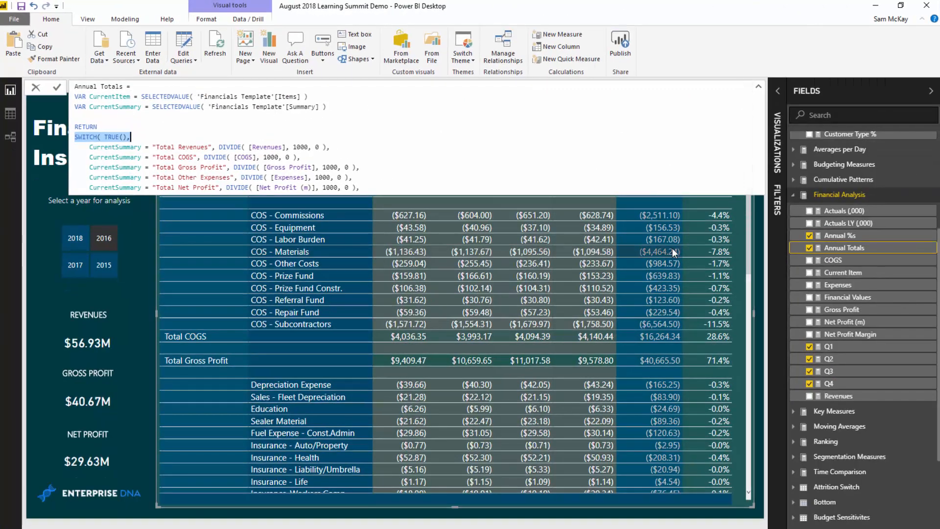
mouse_move(671, 251)
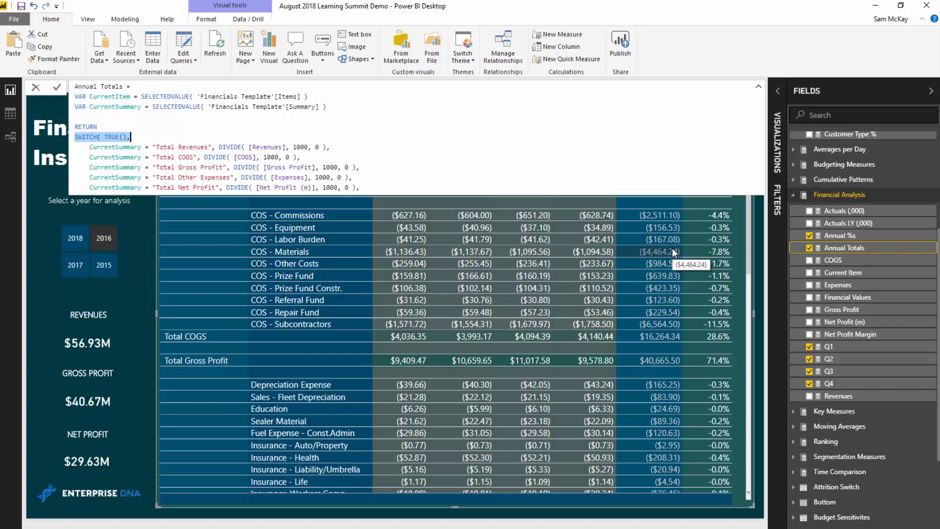
mouse_move(637, 256)
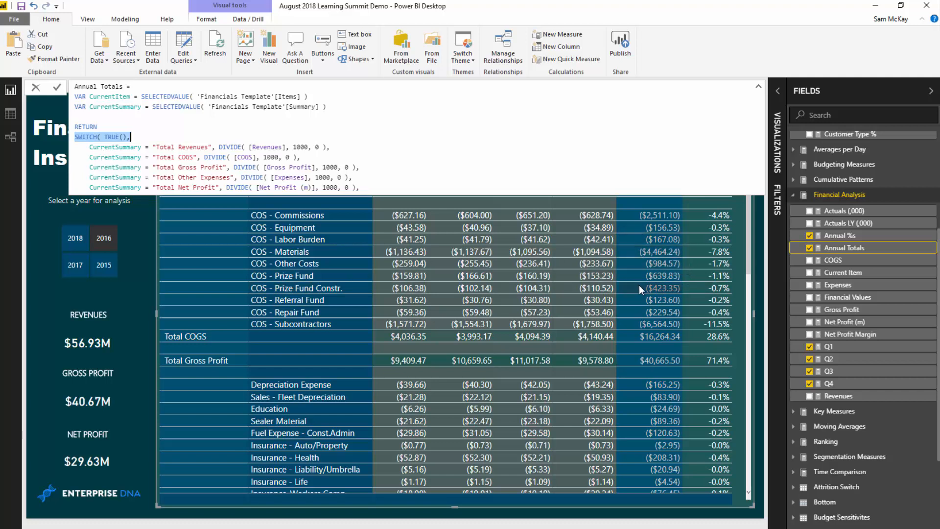
mouse_move(640, 291)
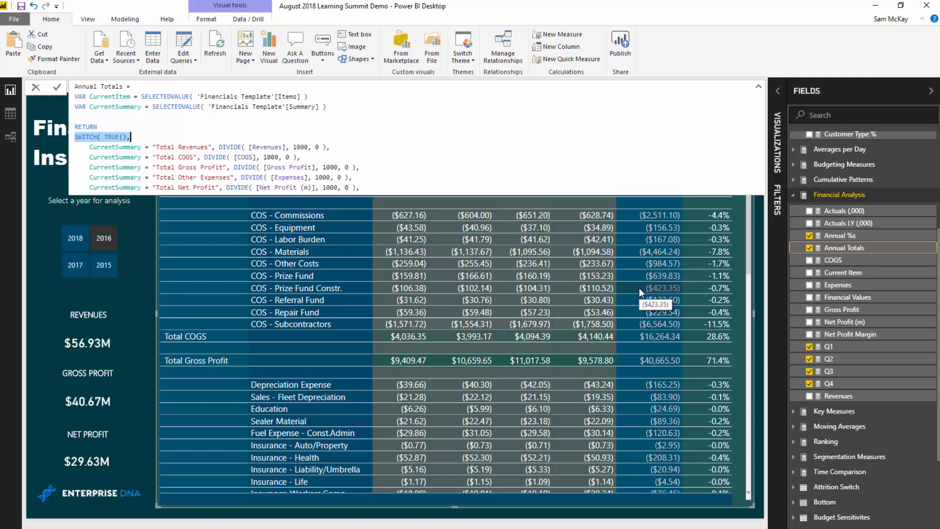
mouse_move(568, 295)
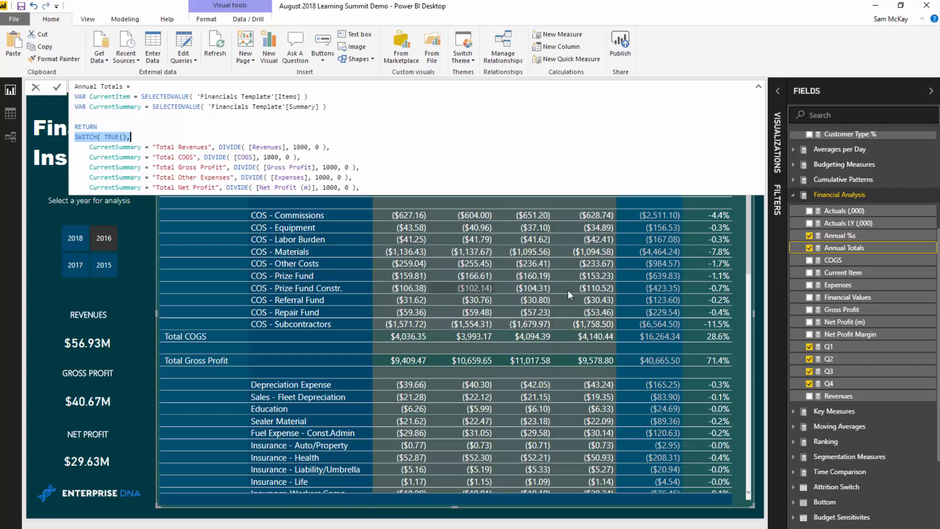
mouse_move(262, 313)
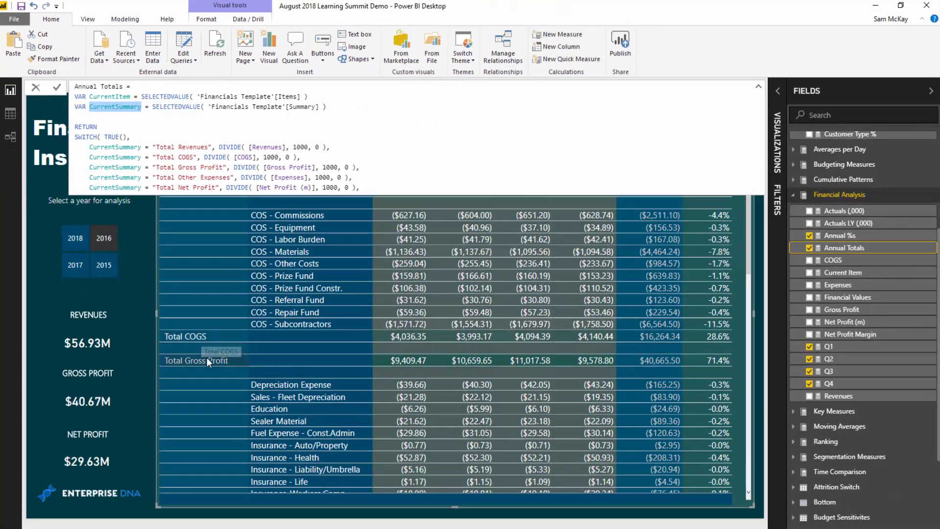
mouse_move(209, 235)
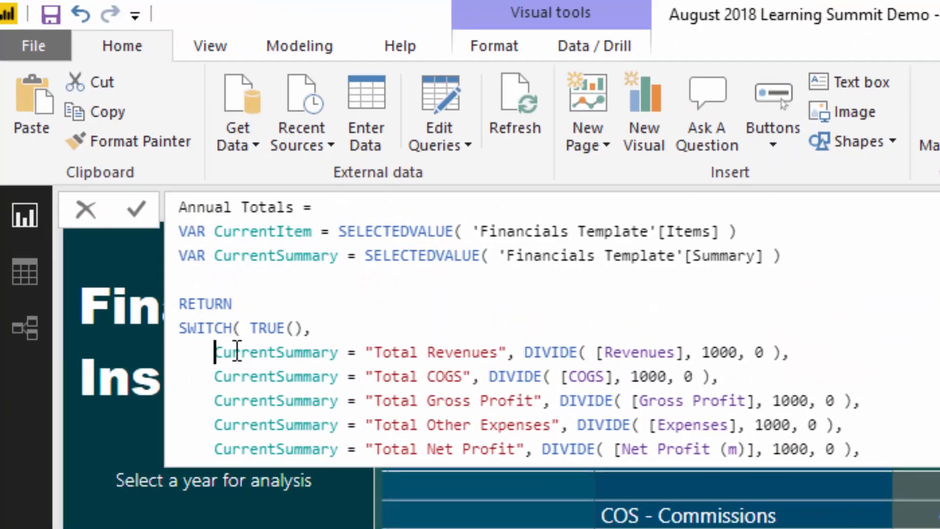
double_click(275, 352)
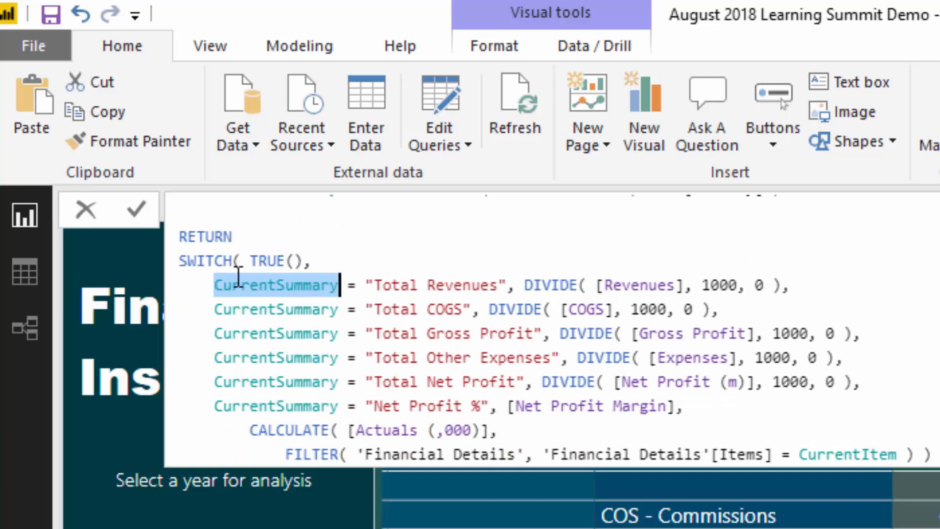
mouse_move(292, 309)
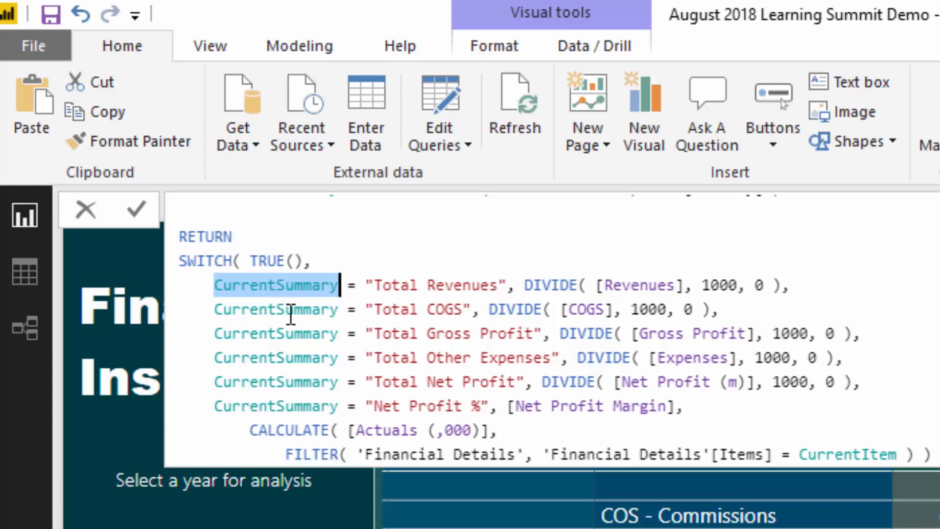
mouse_move(876, 333)
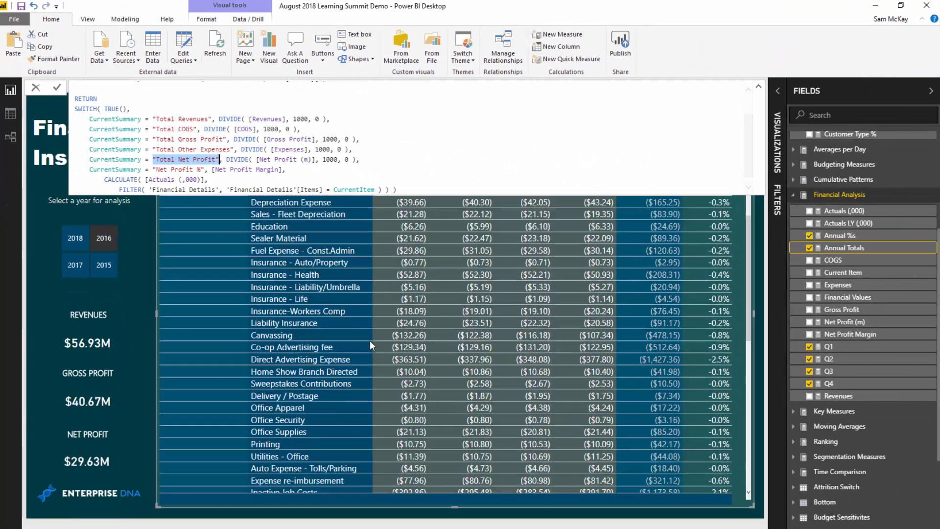
scroll("down", 3)
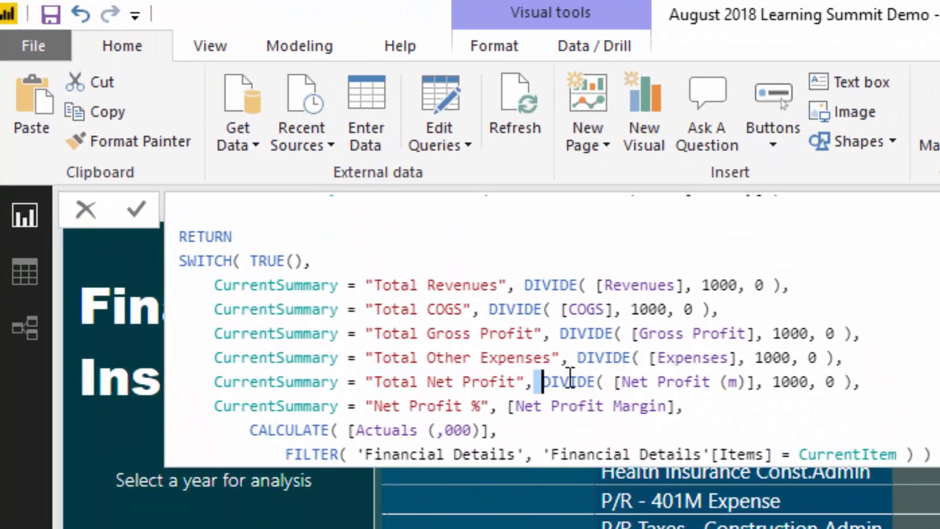
left_click_drag(536, 381, 856, 381)
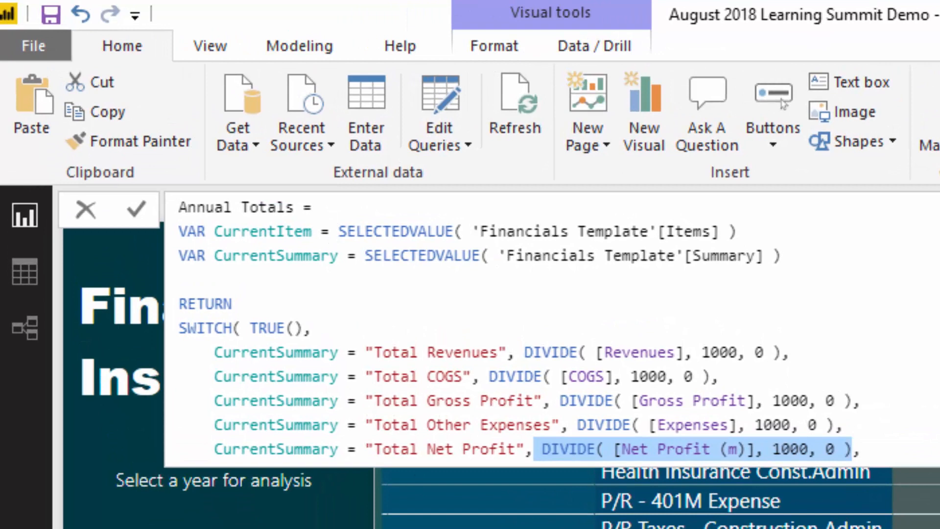
scroll("down", 3)
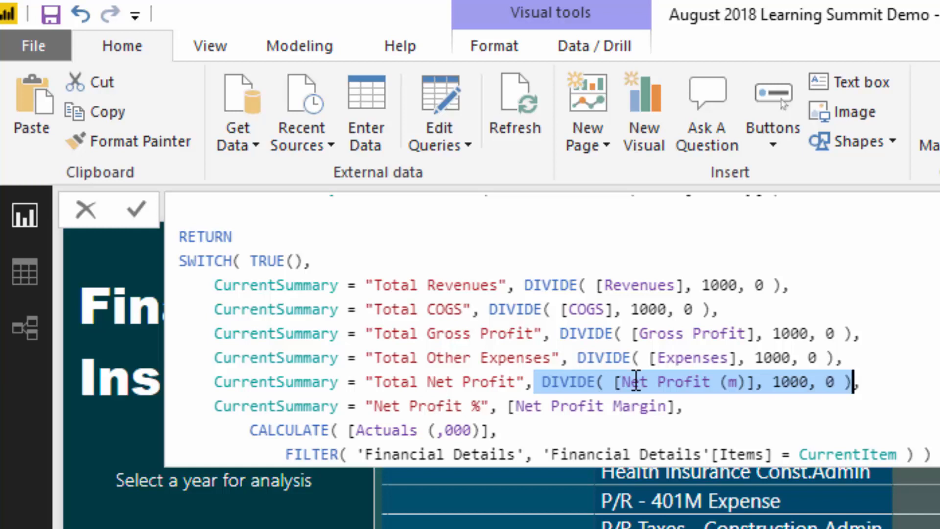
mouse_move(276, 431)
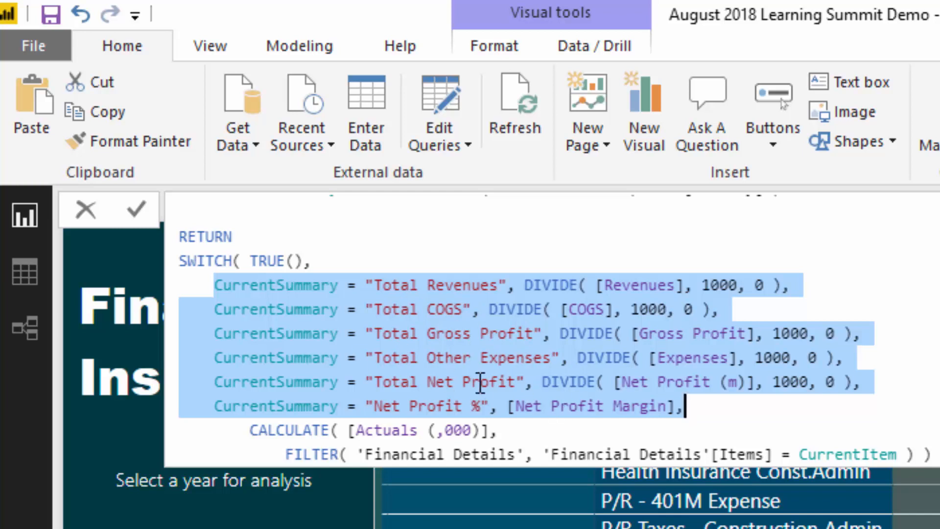
mouse_move(429, 382)
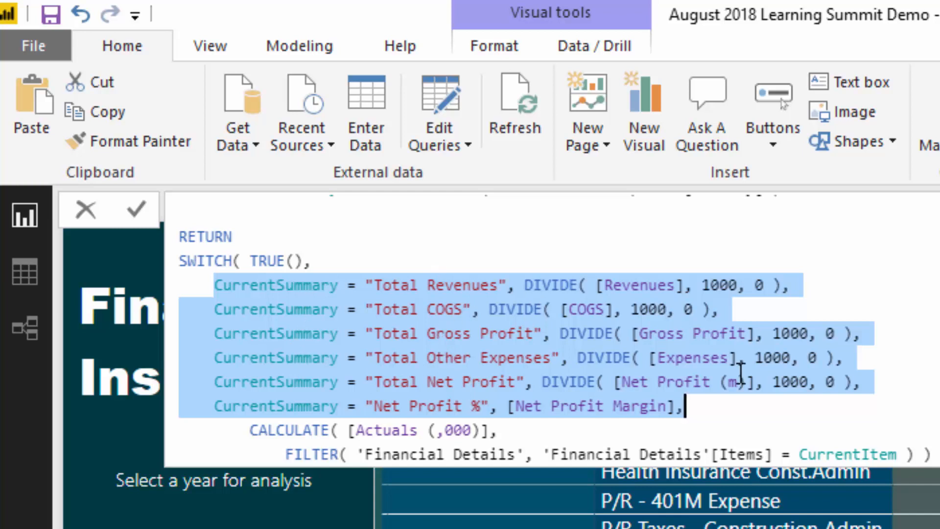
left_click(250, 430)
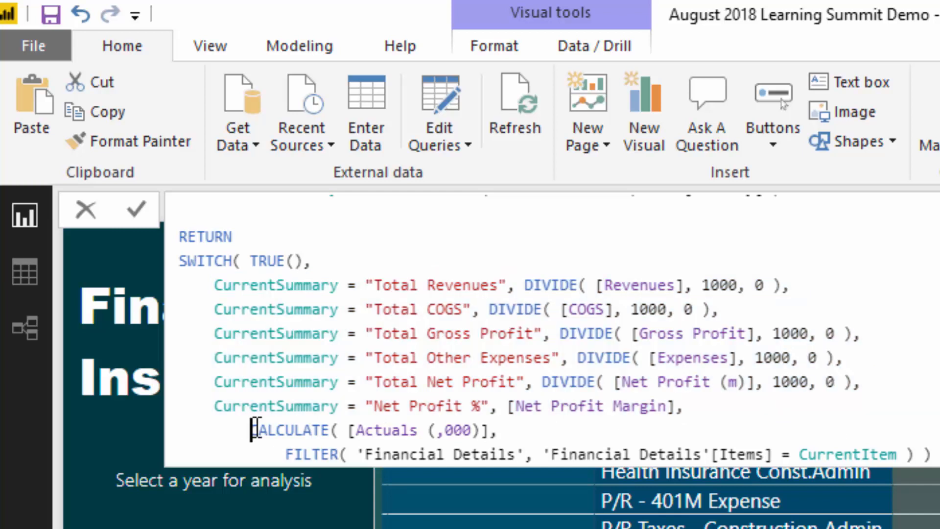
left_click_drag(252, 431, 923, 454)
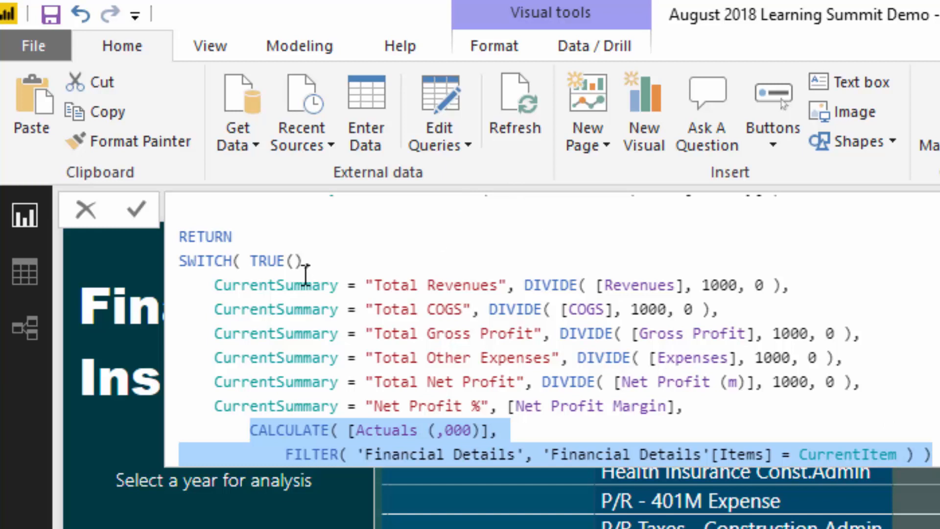
mouse_move(427, 506)
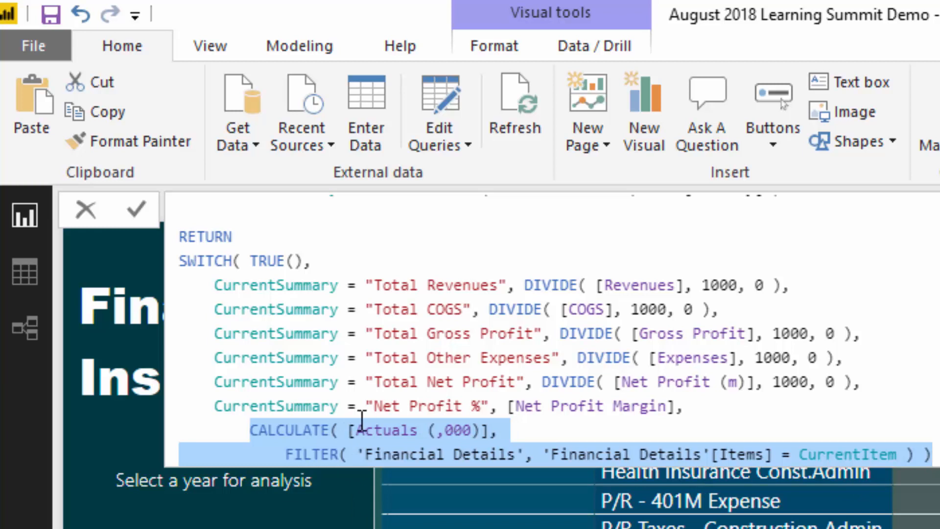
left_click(394, 454)
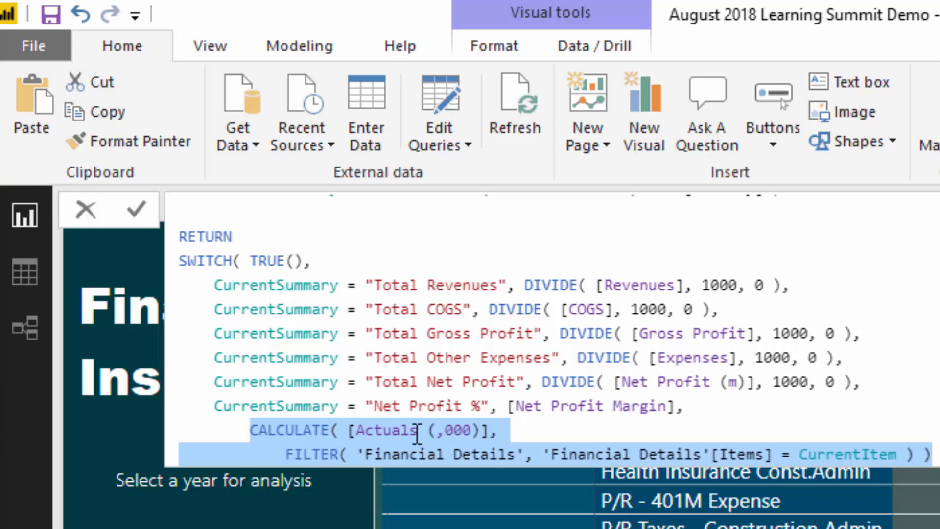
mouse_move(419, 406)
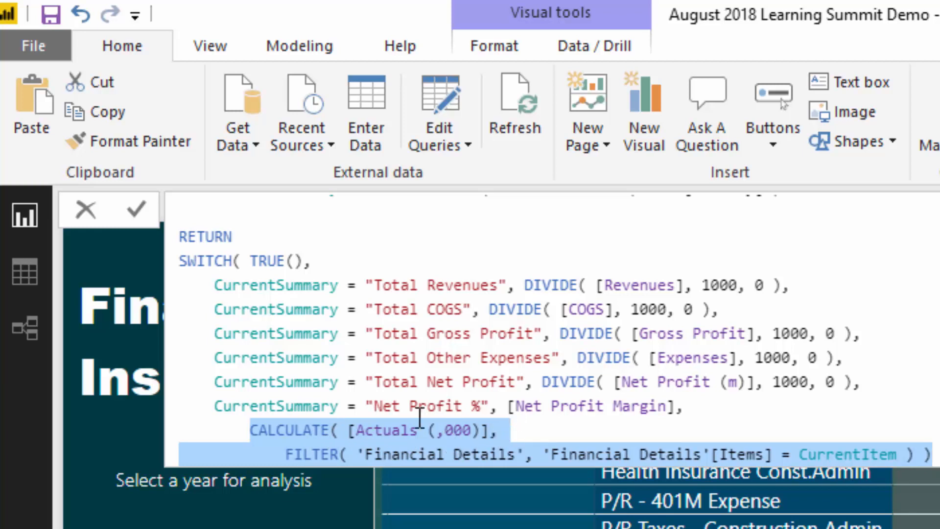
mouse_move(359, 430)
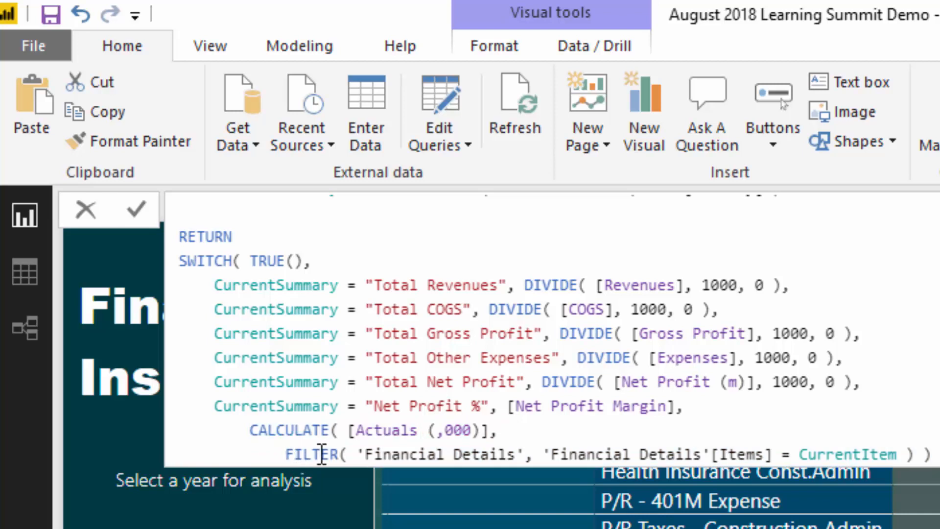
double_click(437, 454)
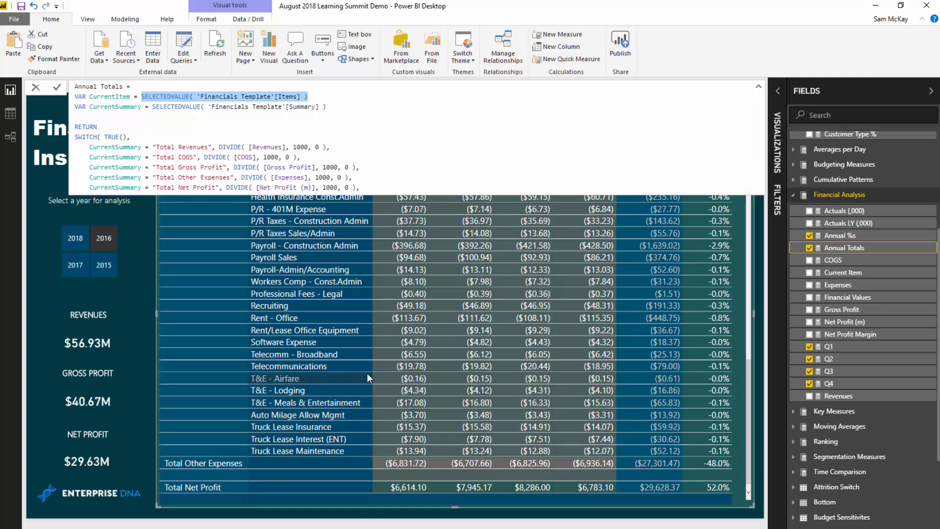
mouse_move(306, 369)
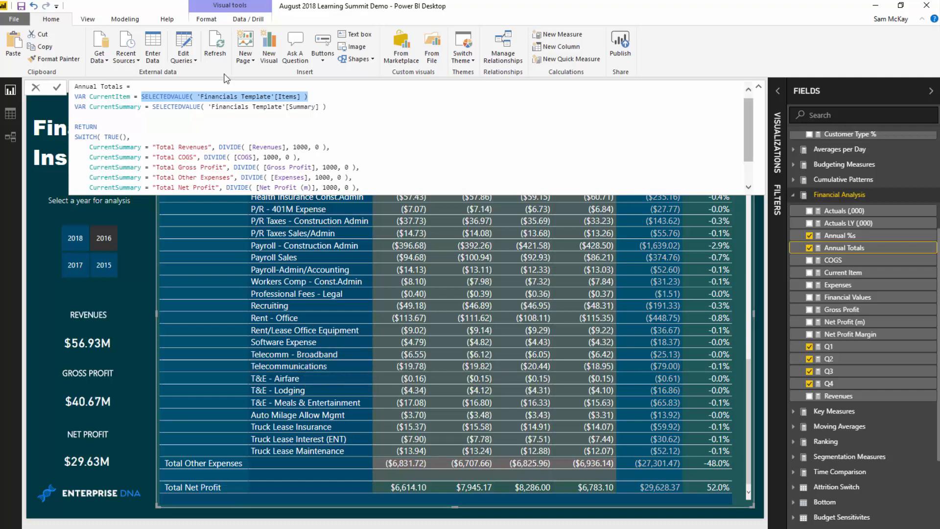
mouse_move(623, 287)
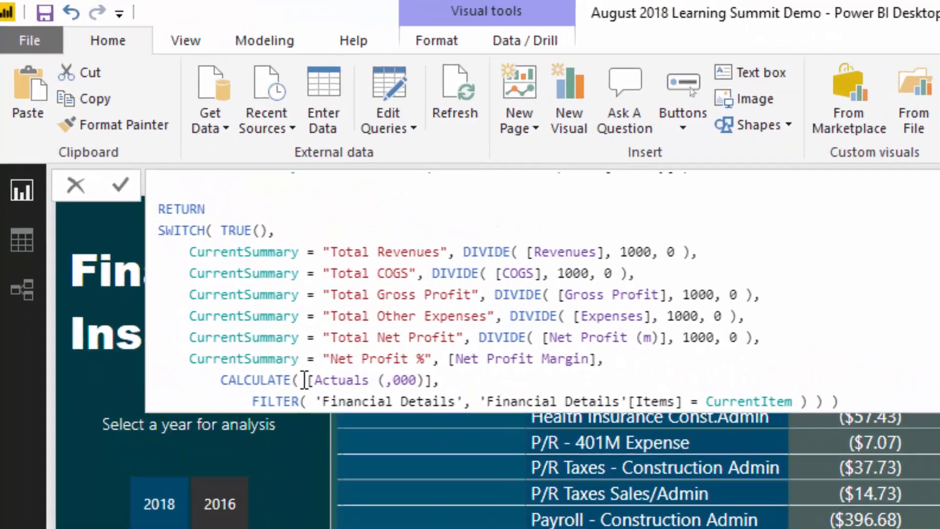
double_click(355, 380)
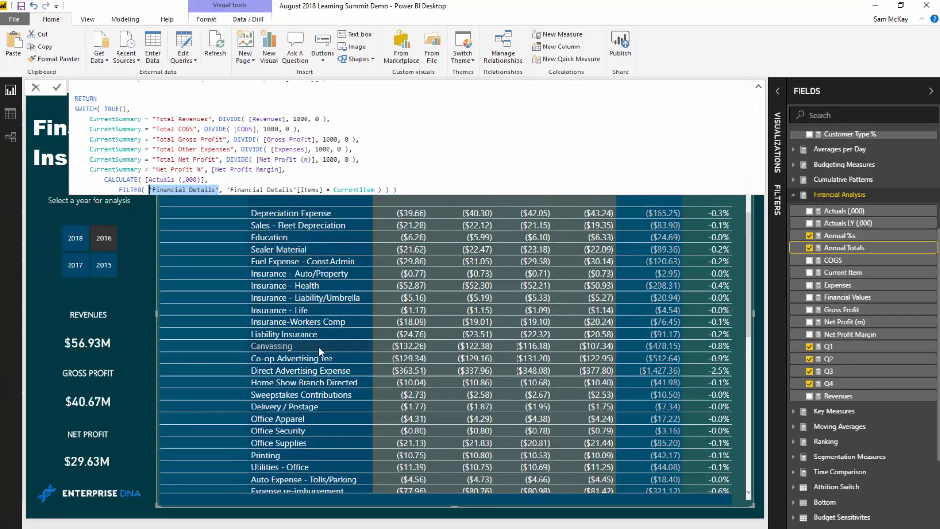
Highlight the CurrentSummary subtotal conditions in the Annual Totals formula and review the matrix
scroll("down", 3)
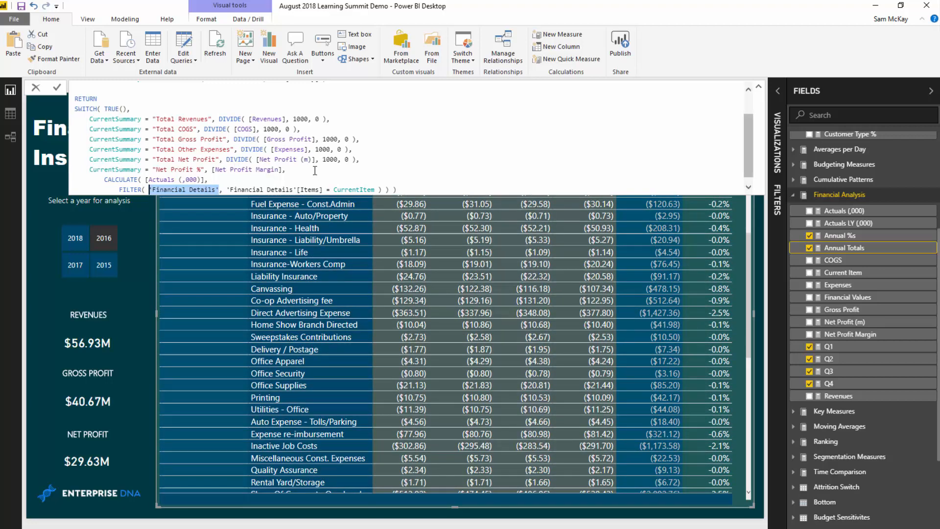
left_click_drag(89, 119, 285, 170)
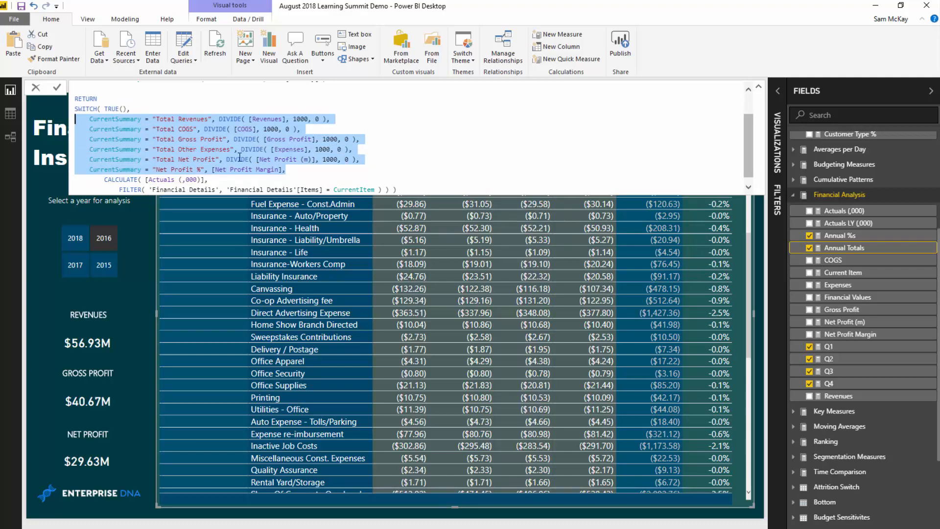
mouse_move(331, 106)
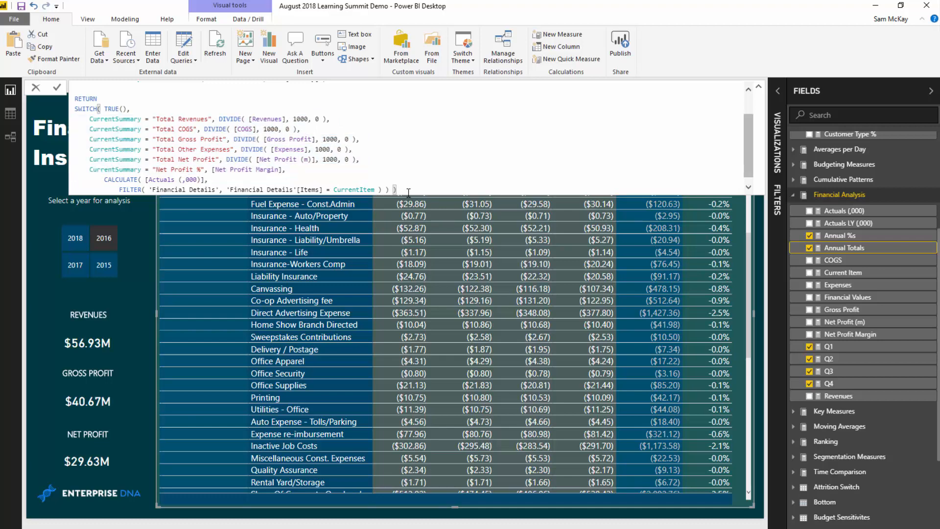
scroll("down", 3)
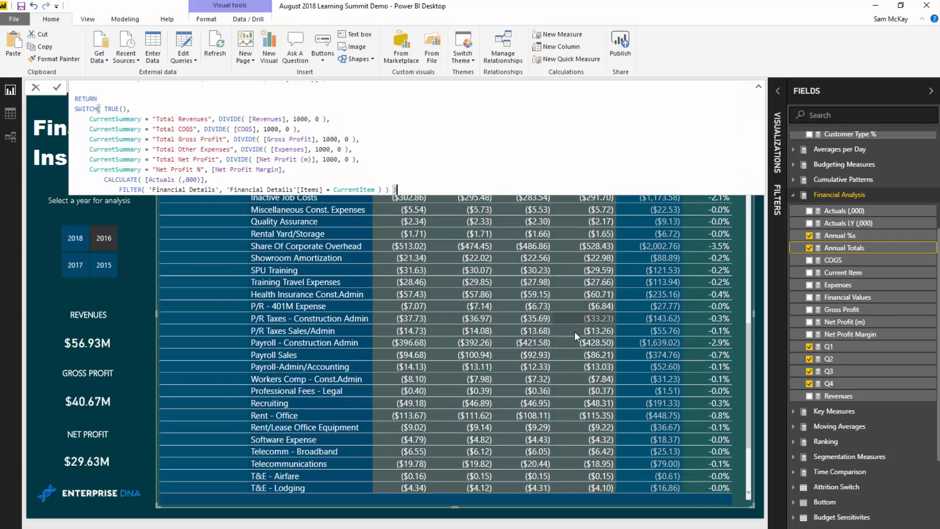
scroll("down", 3)
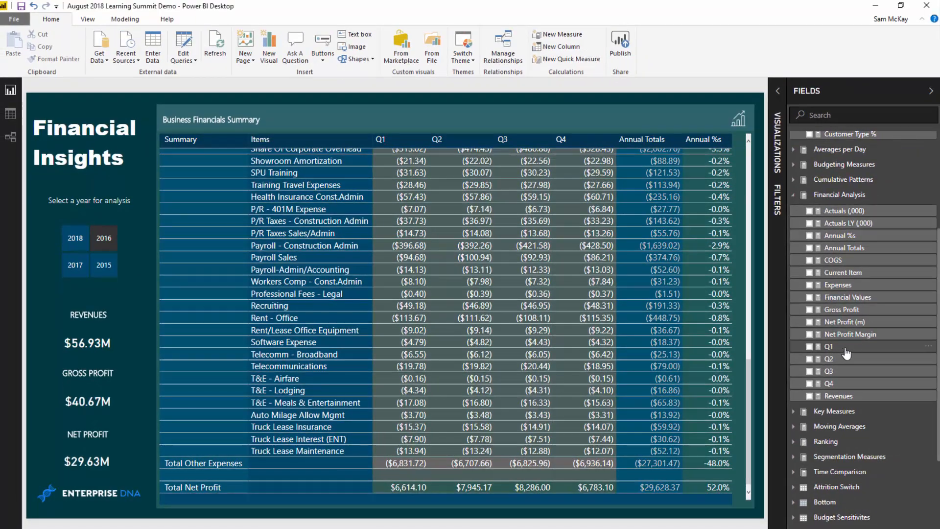
mouse_move(855, 347)
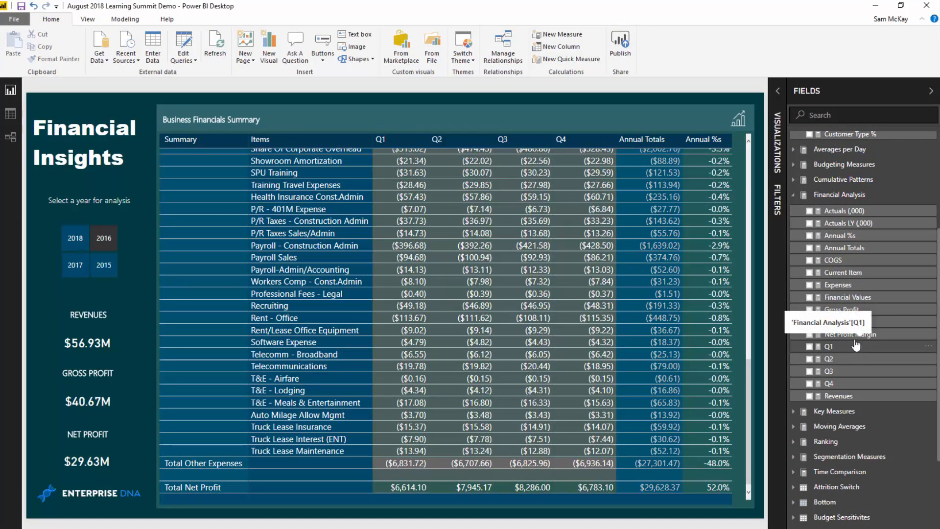
Show the Q1 measure's CALCULATE formula filtering Annual Totals to quarter Q1
left_click(840, 346)
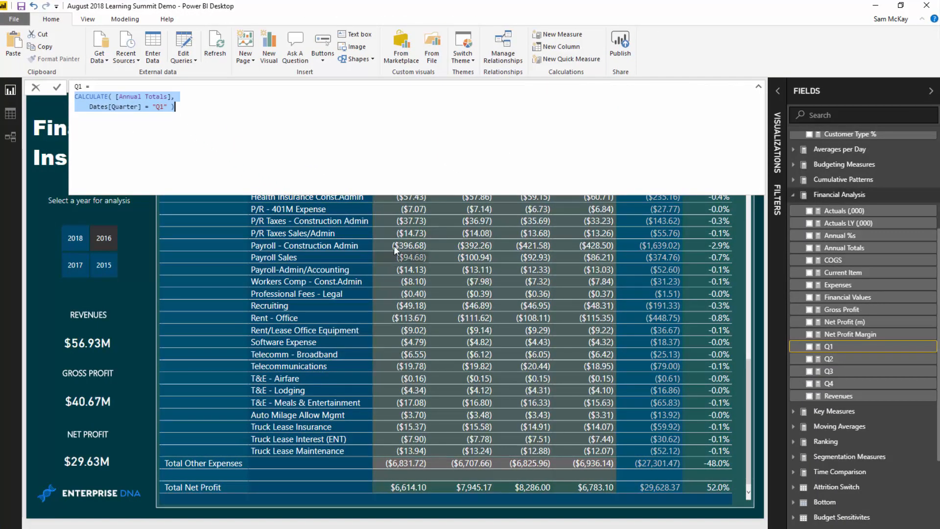
mouse_move(41, 126)
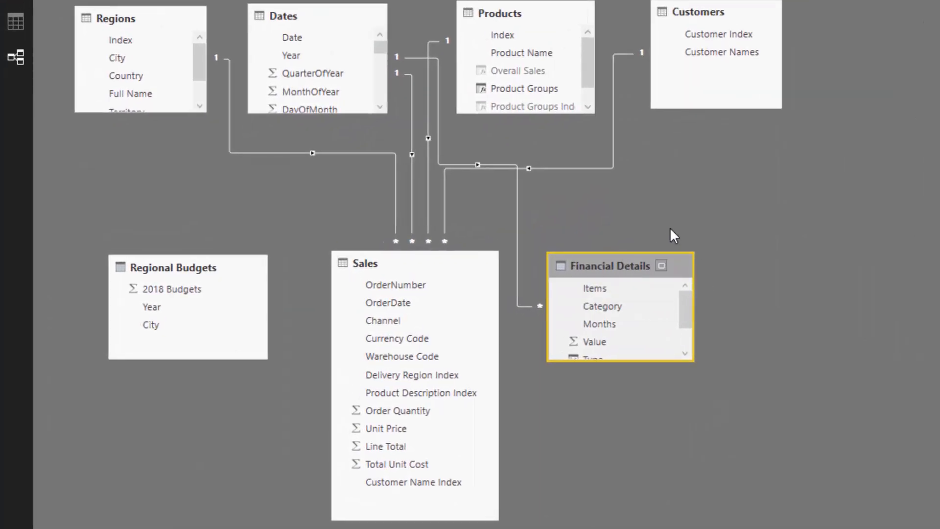
mouse_move(709, 359)
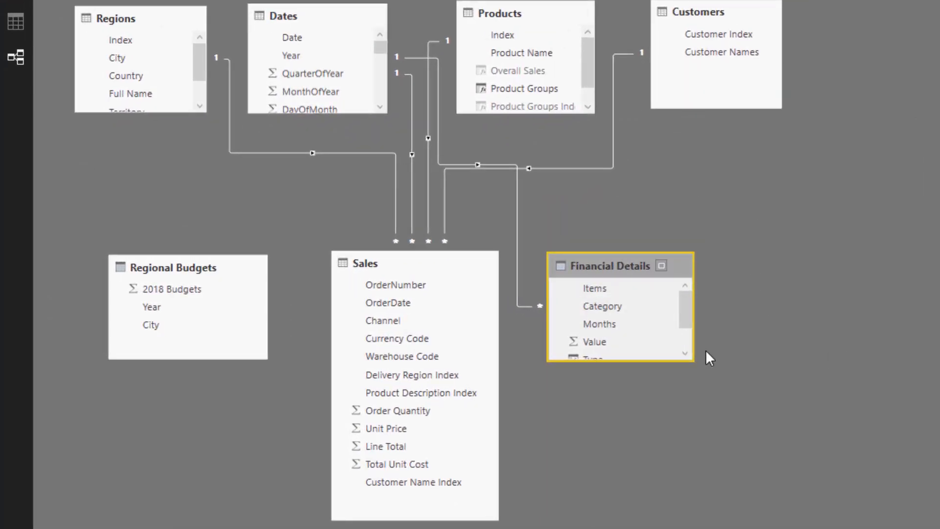
mouse_move(621, 224)
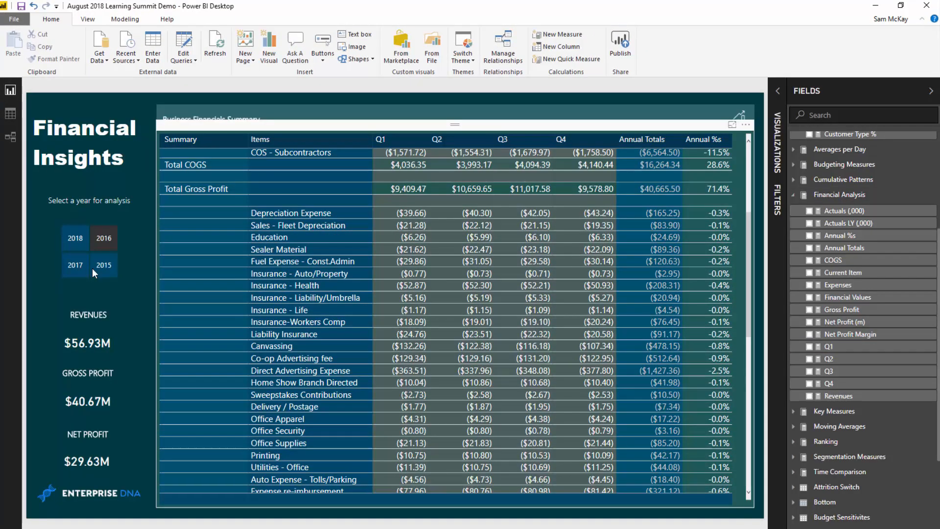
Filter the Financial Insights page to 2017 via the year slicer
left_click(75, 264)
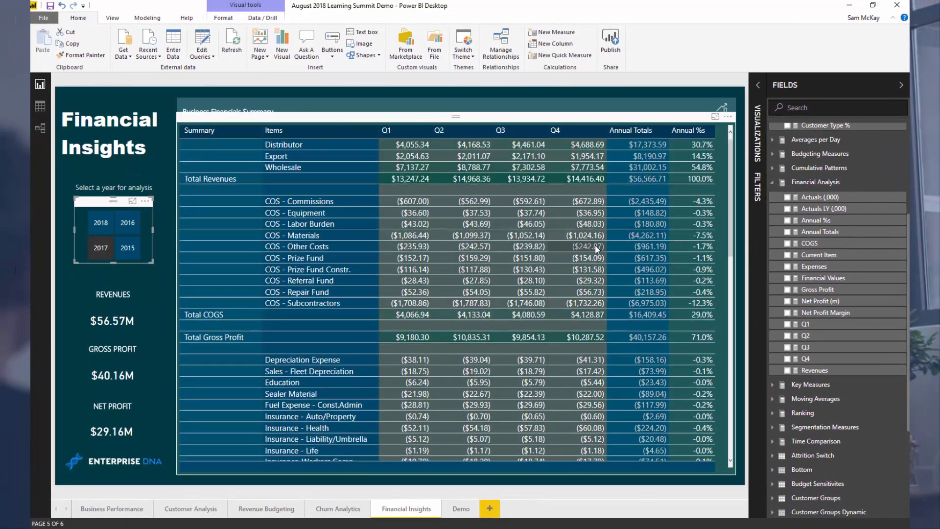
mouse_move(597, 250)
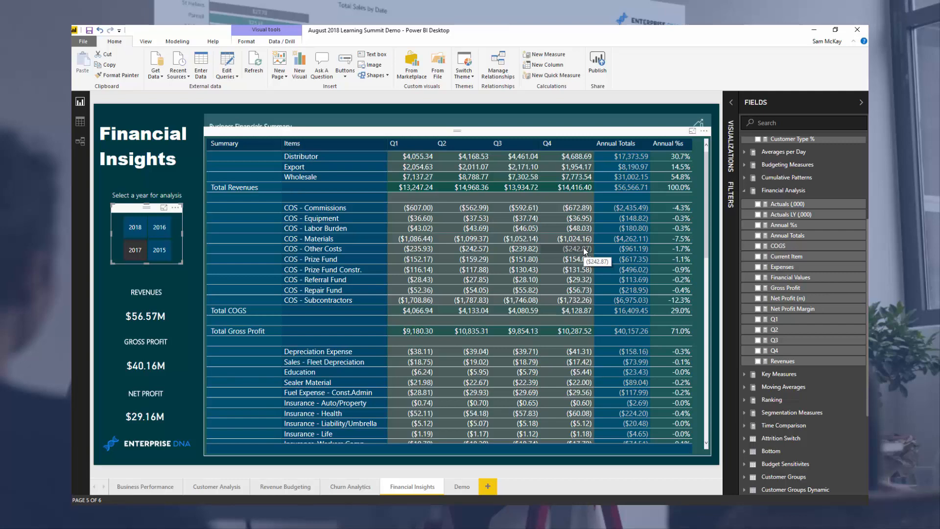
mouse_move(677, 289)
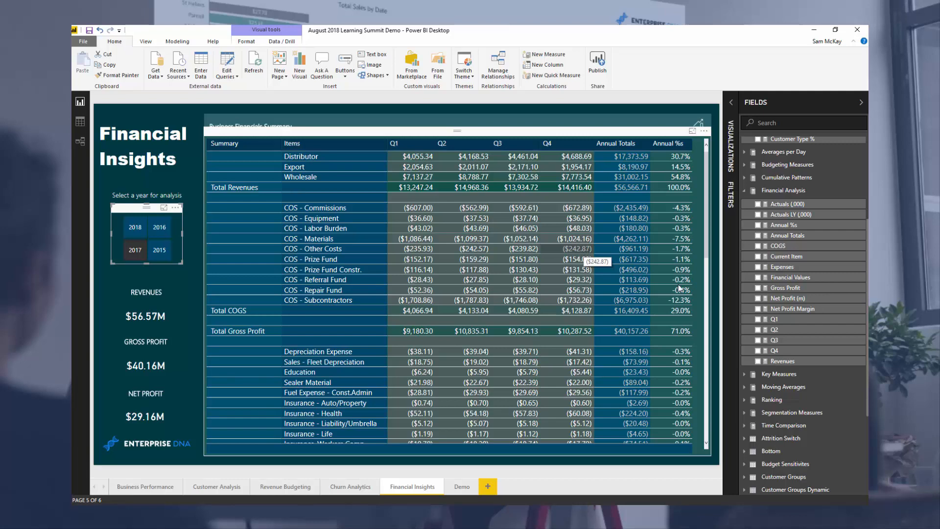